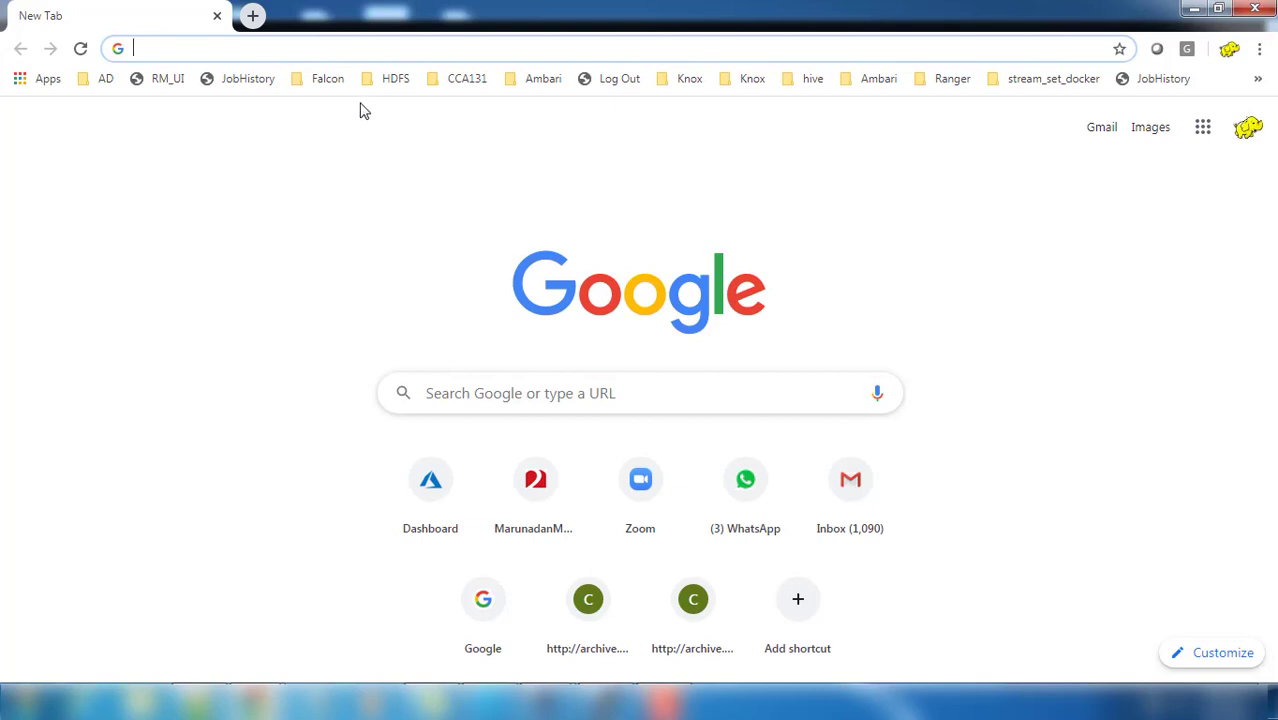
Step: Google 'install powershell in linux' and open the Microsoft Docs 'Installing PowerShell on Linux' guide
{"action": "type", "text": "install powershell in linux"}
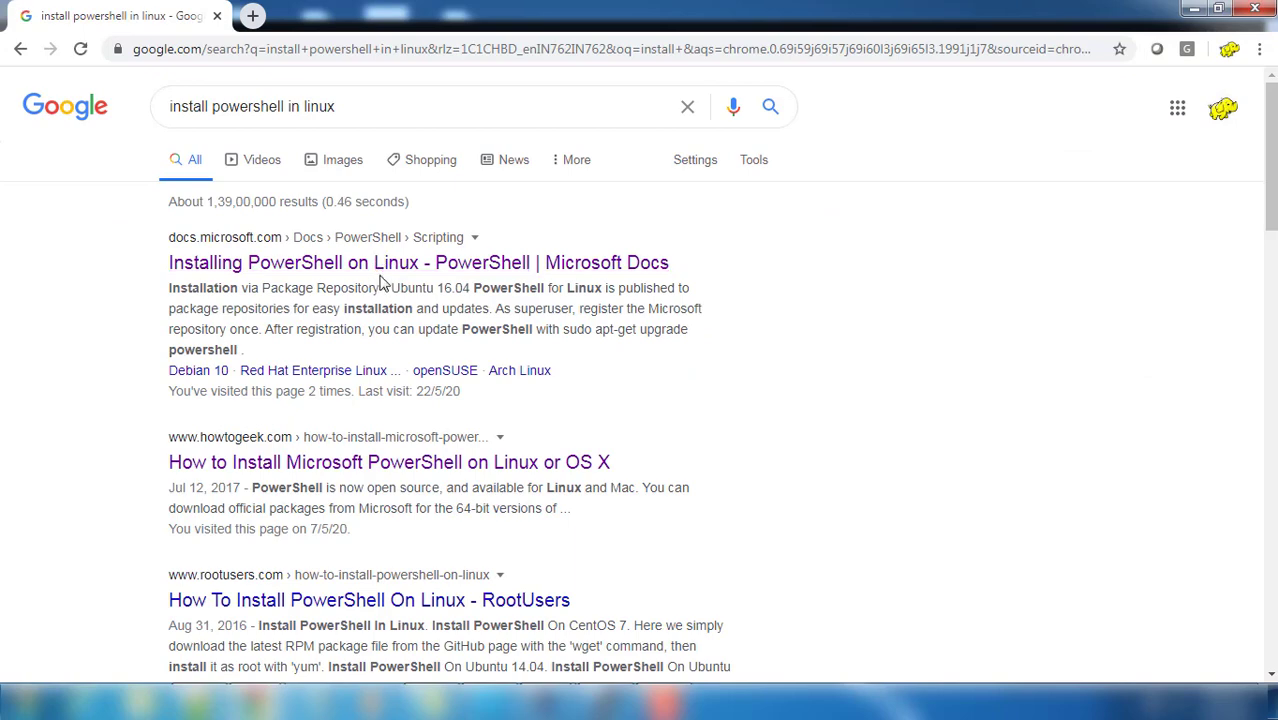
{"action": "left_click", "coordinate": [418, 262]}
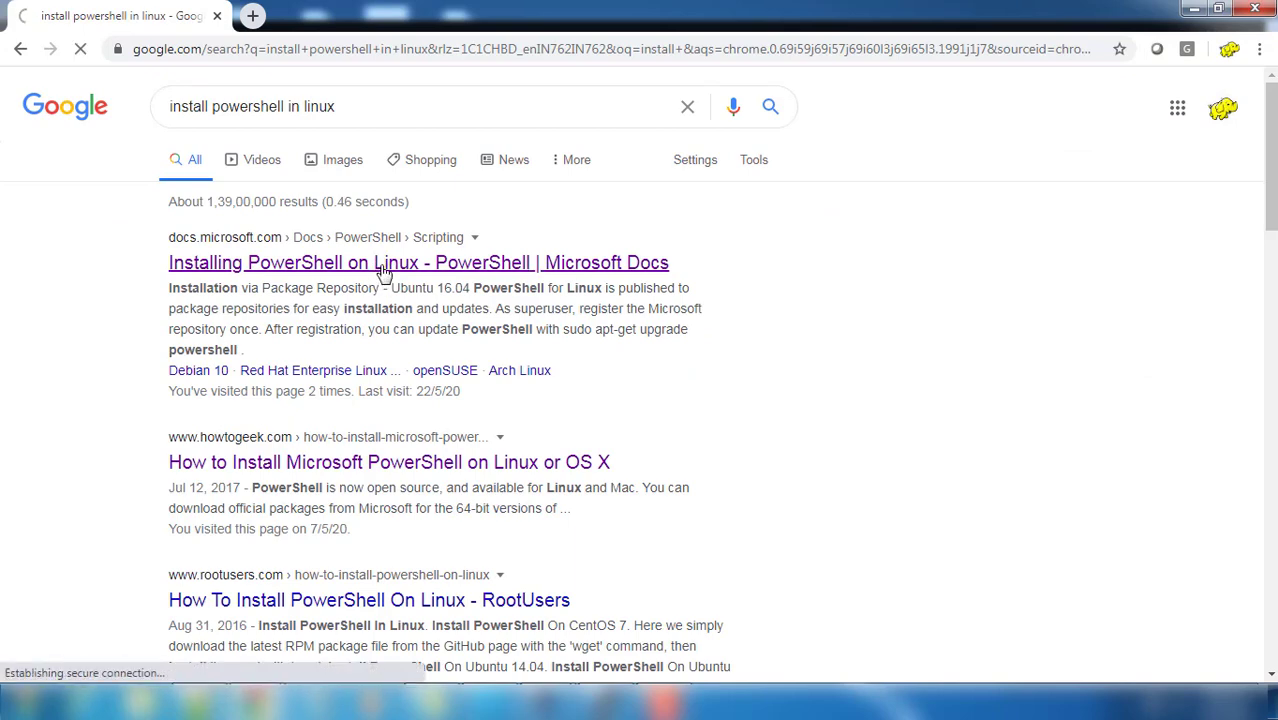
Step: Scroll the Installing PowerShell on Linux guide down to the CentOS 7 install commands
{"action": "left_click", "coordinate": [418, 262]}
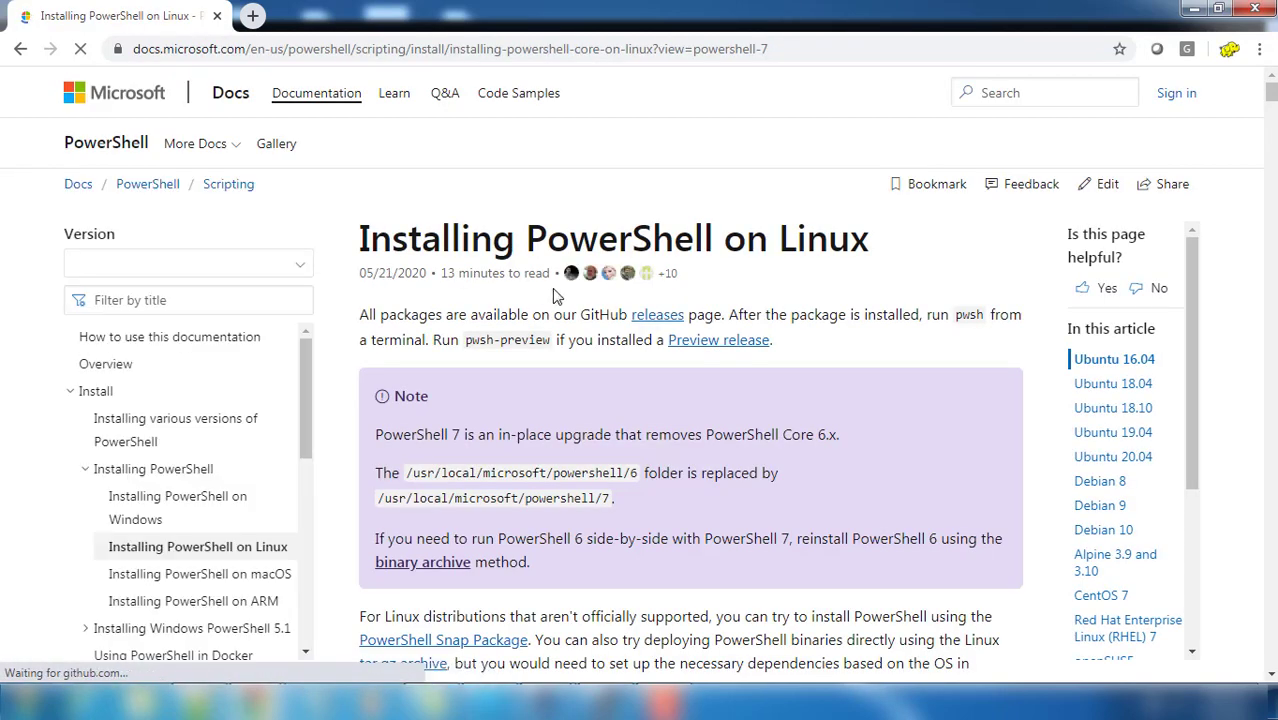
{"action": "scroll", "scroll_direction": "down", "scroll_amount": 3}
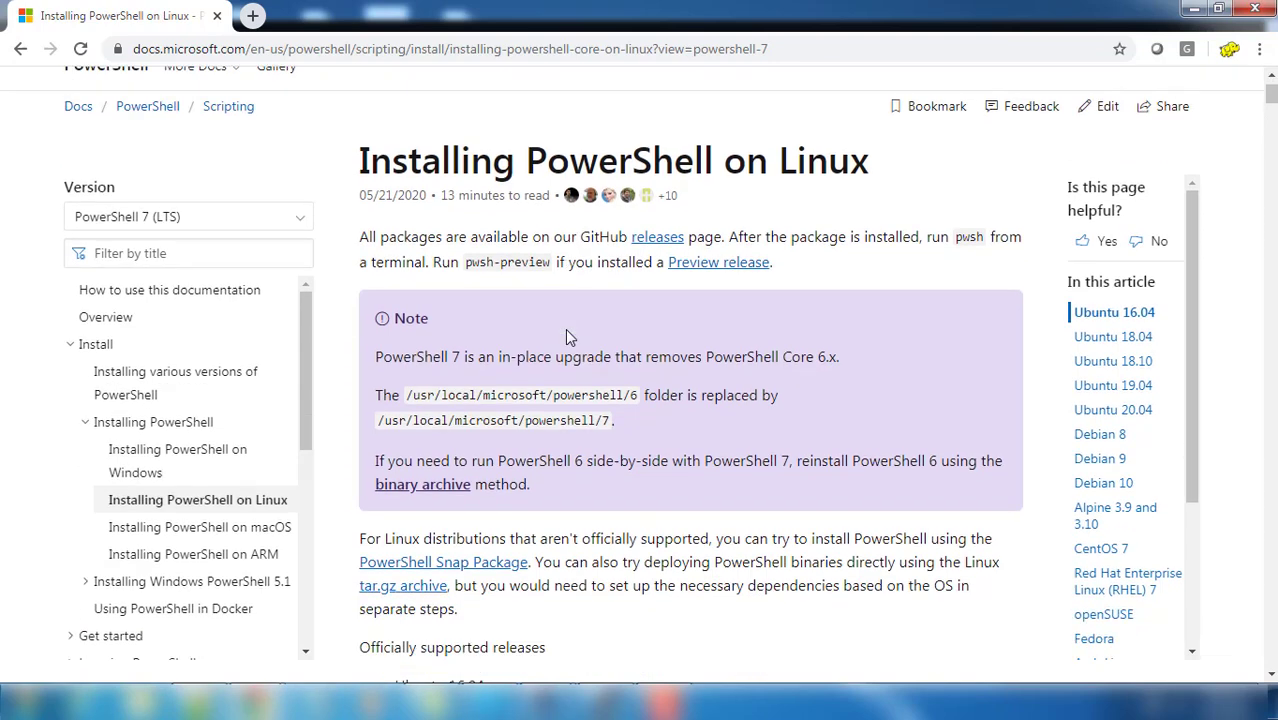
{"action": "scroll", "scroll_direction": "down", "scroll_amount": 3}
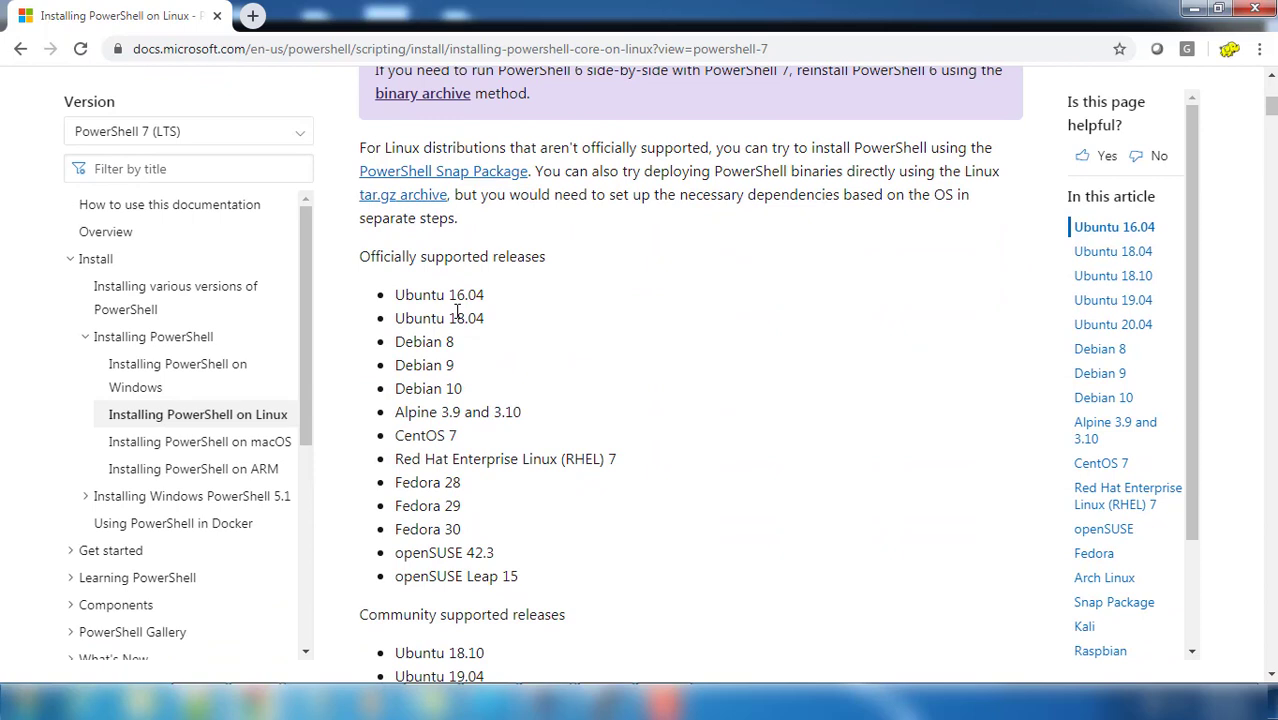
{"action": "mouse_move", "coordinate": [503, 549]}
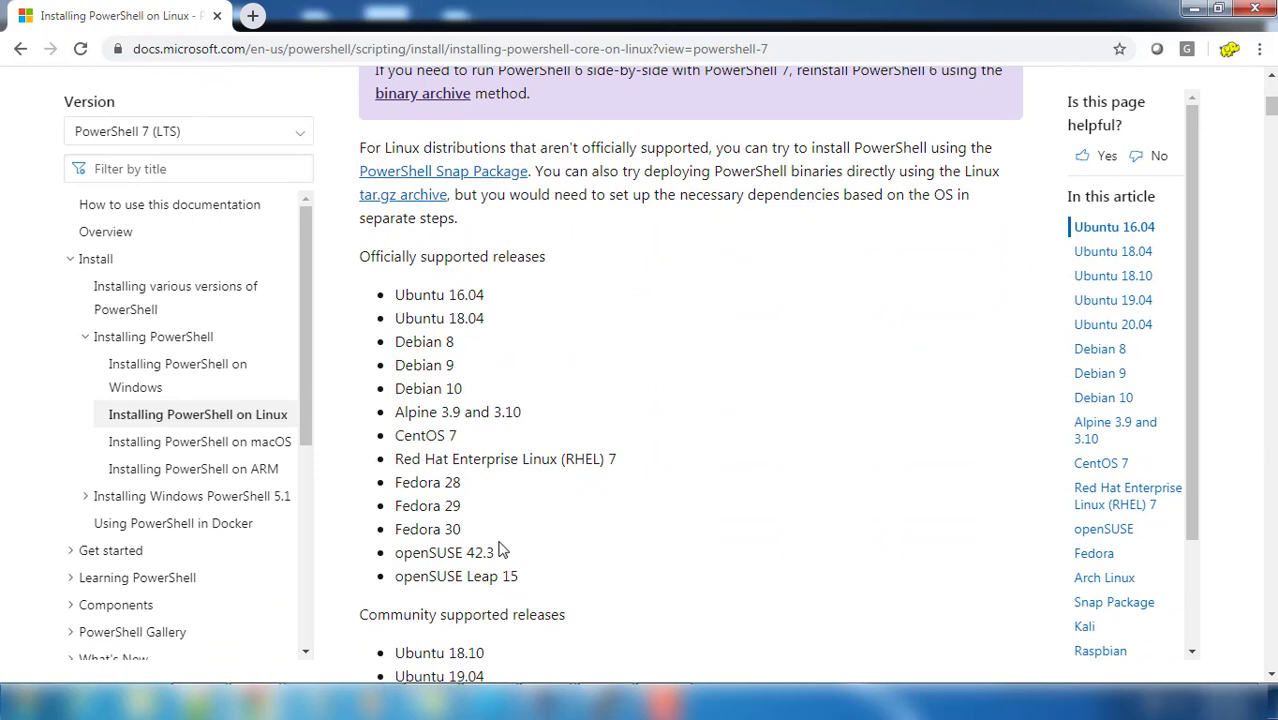
{"action": "mouse_move", "coordinate": [420, 343]}
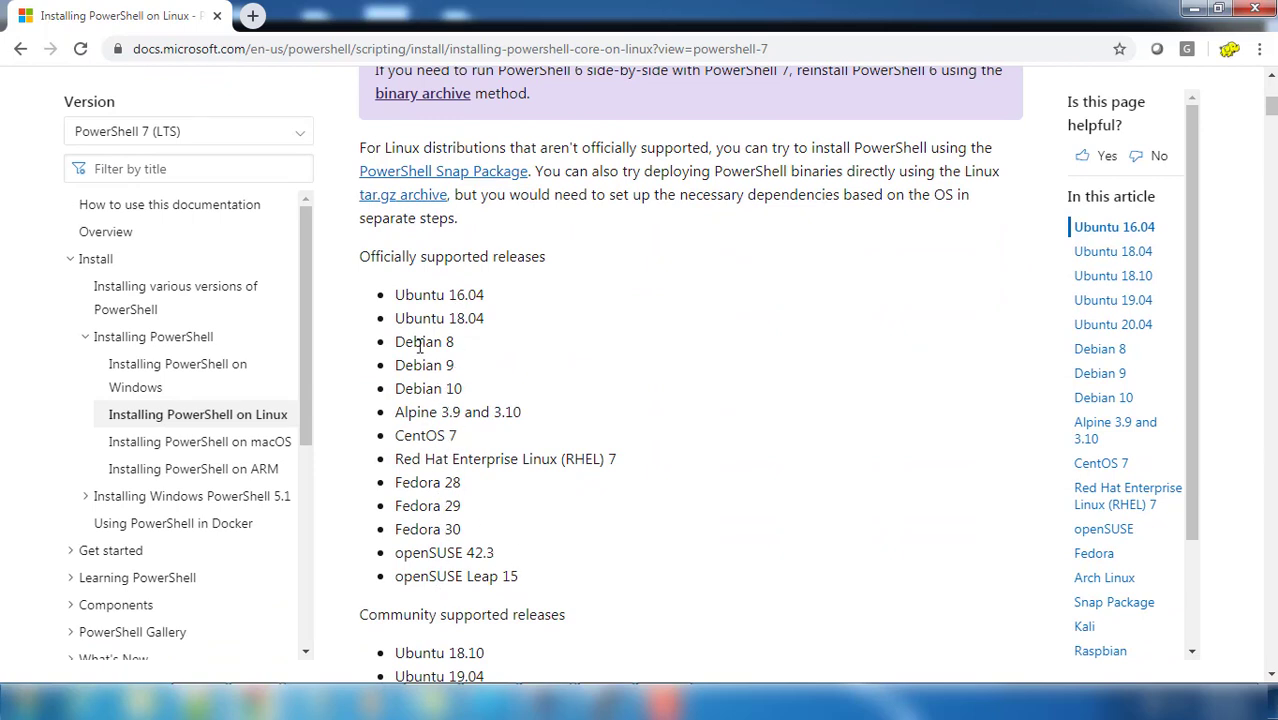
{"action": "scroll", "scroll_direction": "down", "scroll_amount": 3}
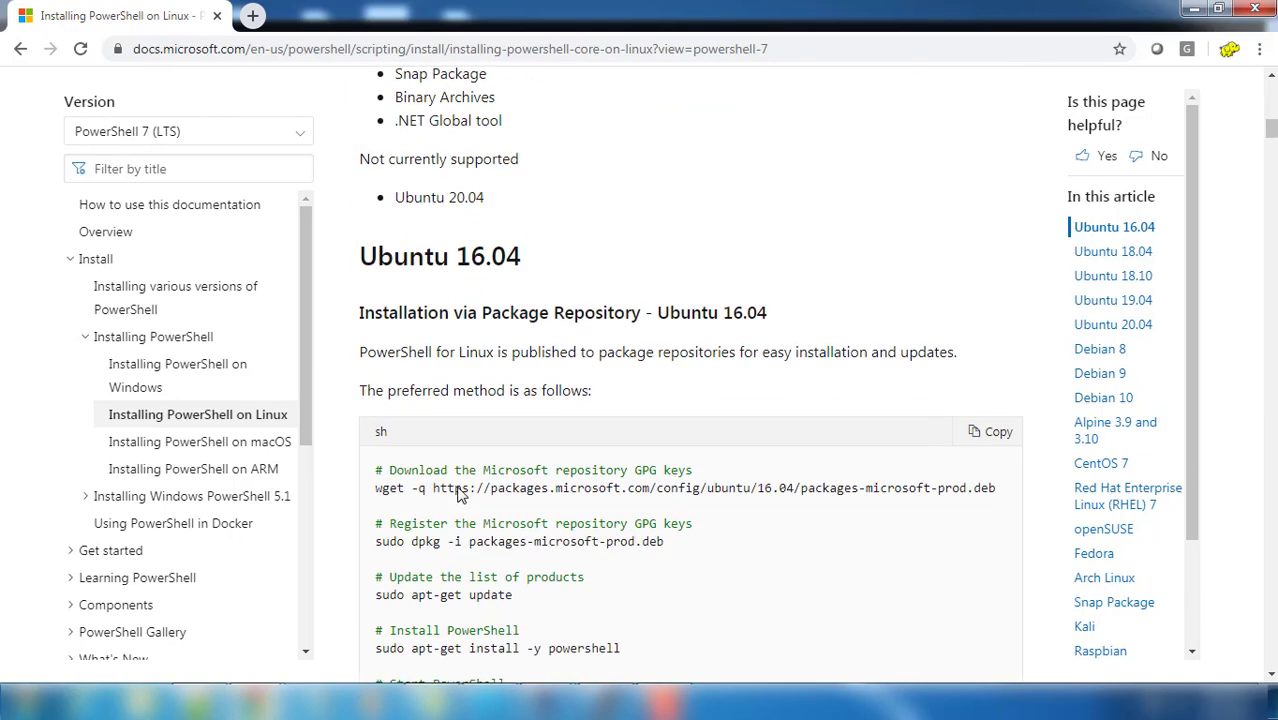
{"action": "scroll", "scroll_direction": "down", "scroll_amount": 3}
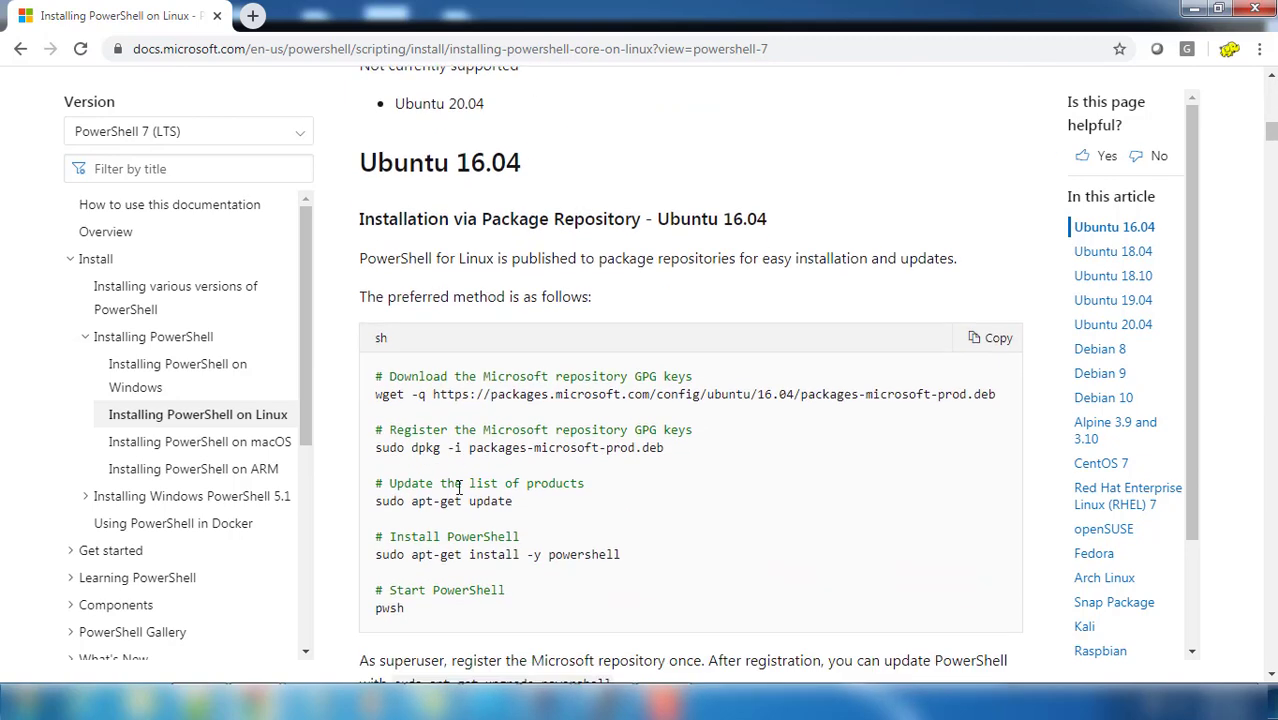
{"action": "scroll", "scroll_direction": "down", "scroll_amount": 3}
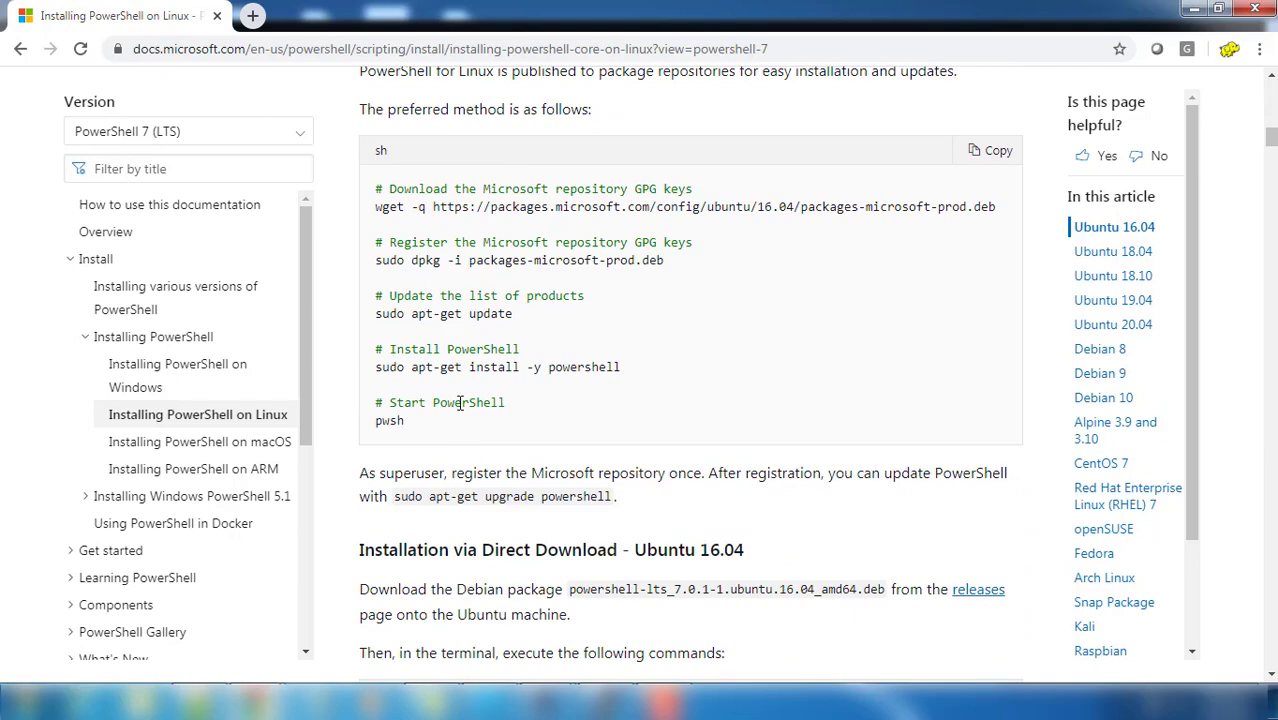
{"action": "scroll", "scroll_direction": "down", "scroll_amount": 3}
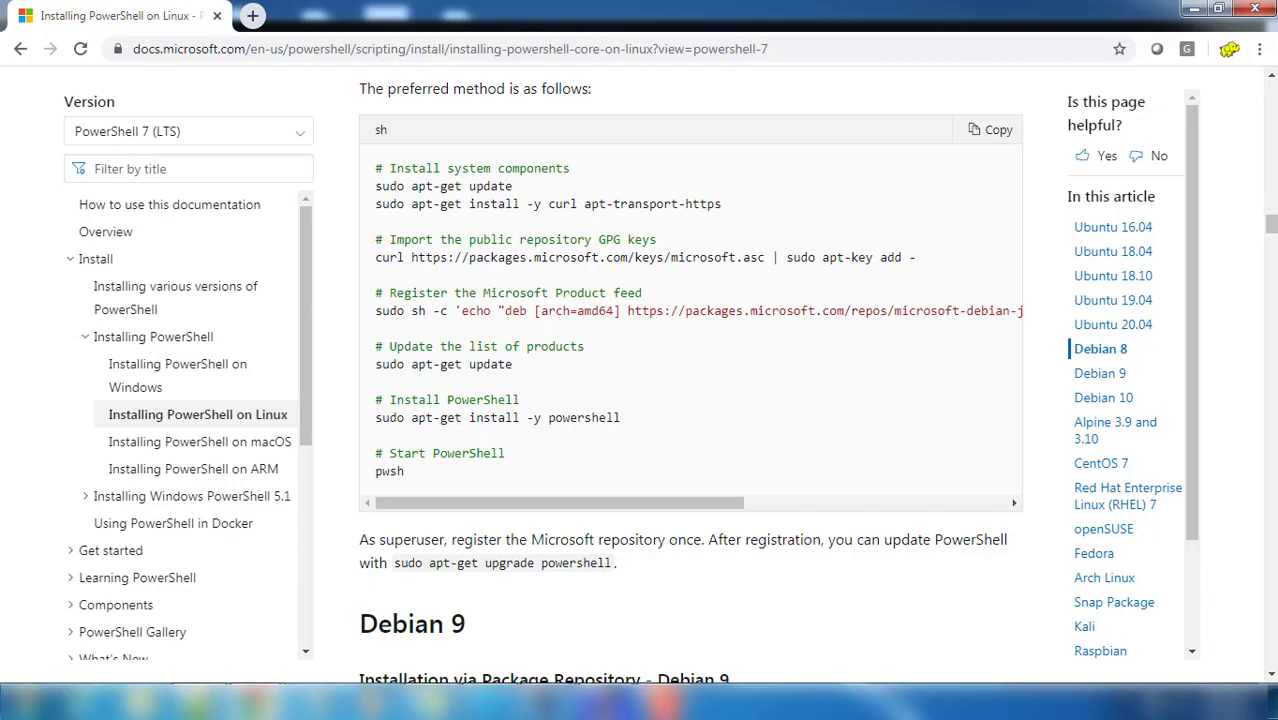
{"action": "scroll", "scroll_direction": "down", "scroll_amount": 3}
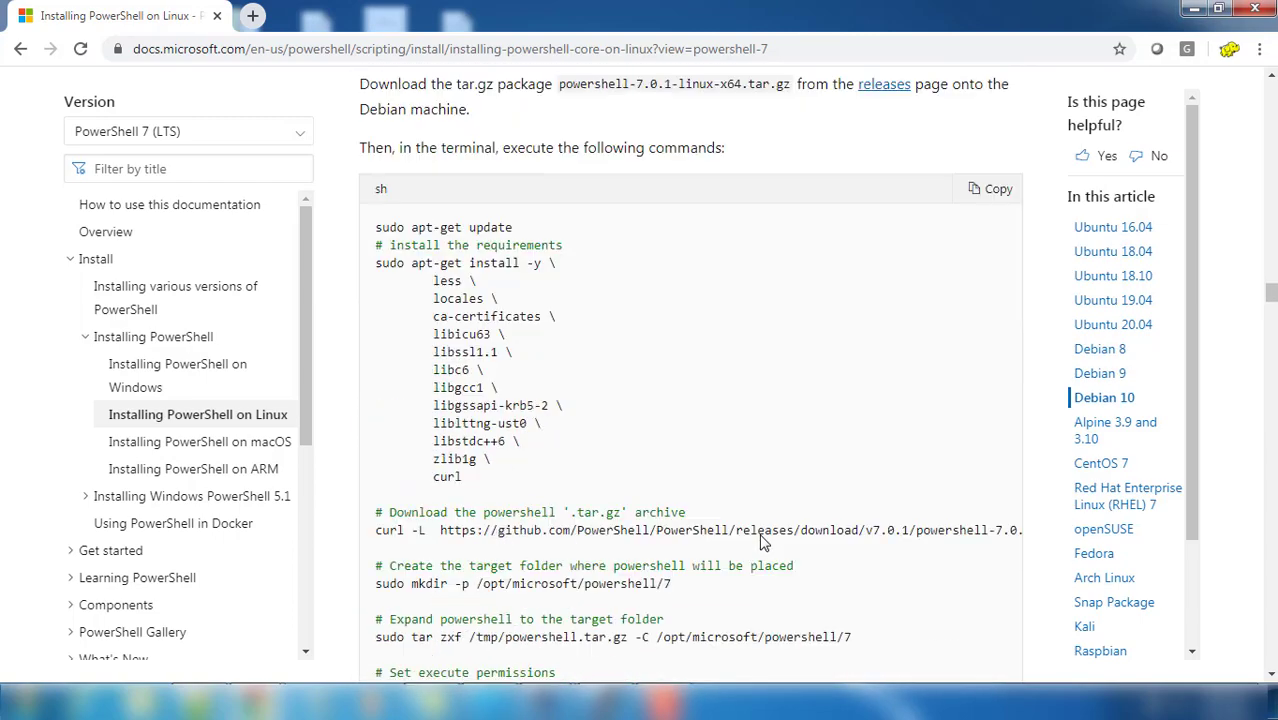
{"action": "scroll", "scroll_direction": "down", "scroll_amount": 3}
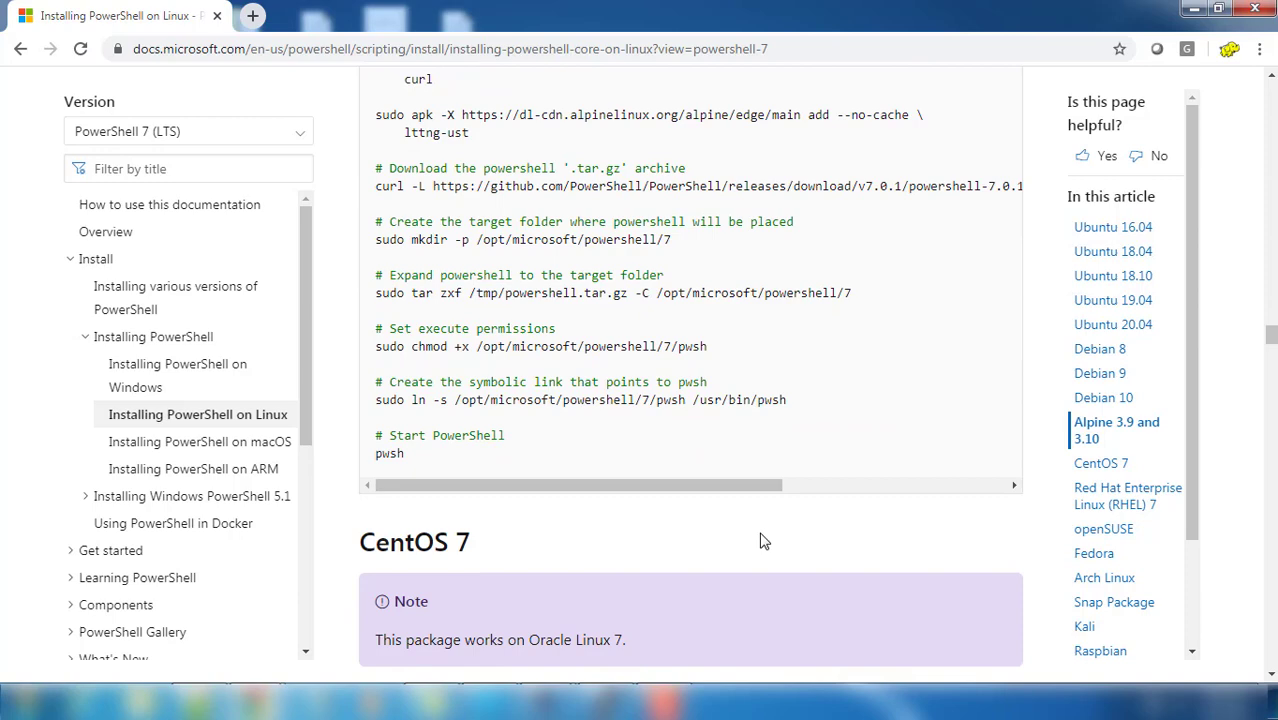
{"action": "scroll", "scroll_direction": "down", "scroll_amount": 3}
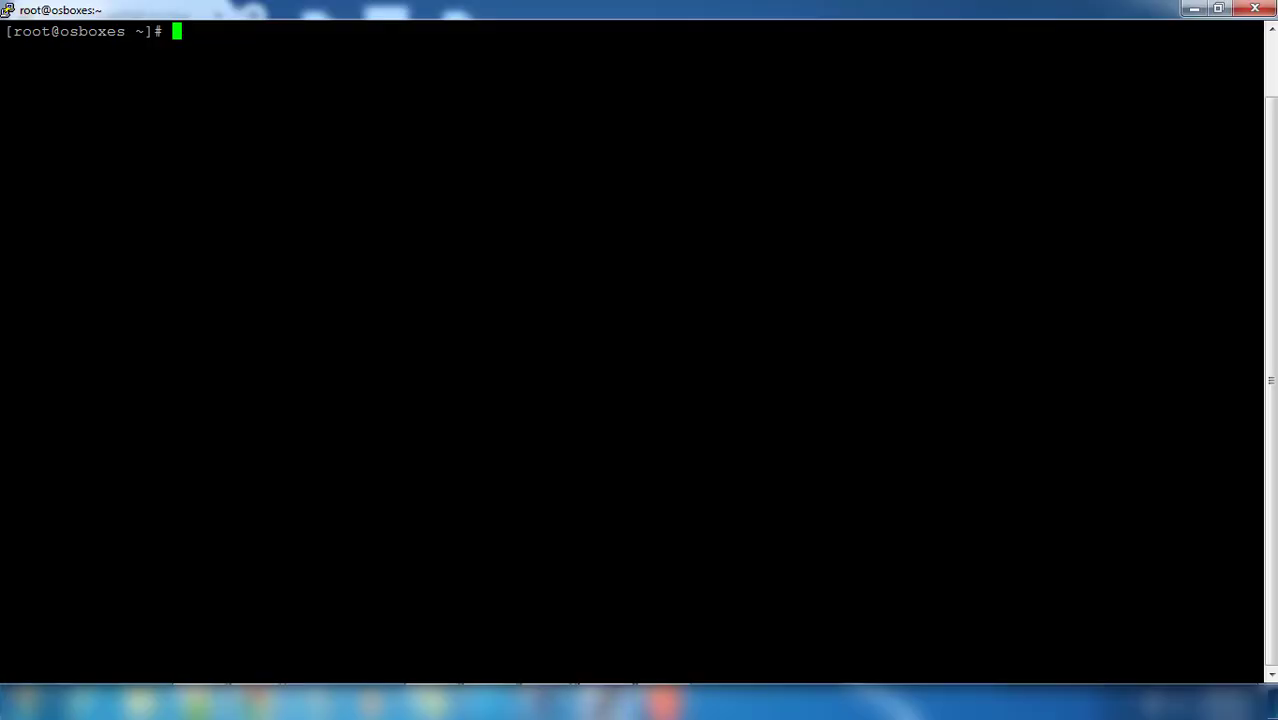
Step: Save Microsoft's RHEL 7 prod.repo as /etc/yum.repos.d/microsoft.repo and display its contents
{"action": "type", "text": "curl https://packages.microsoft.com/config/rhel/7/prod.repo | sudo tee /etc/yum.repos.d/microsoft.repo"}
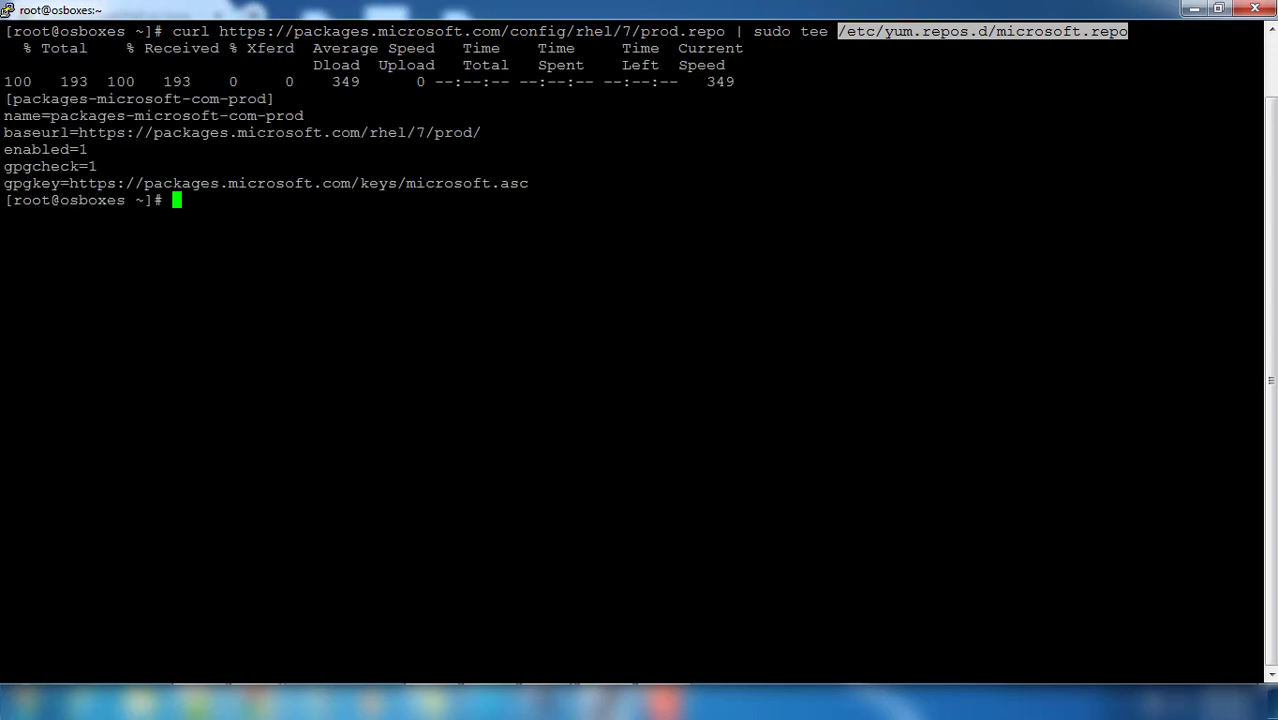
{"action": "type", "text": "cat"}
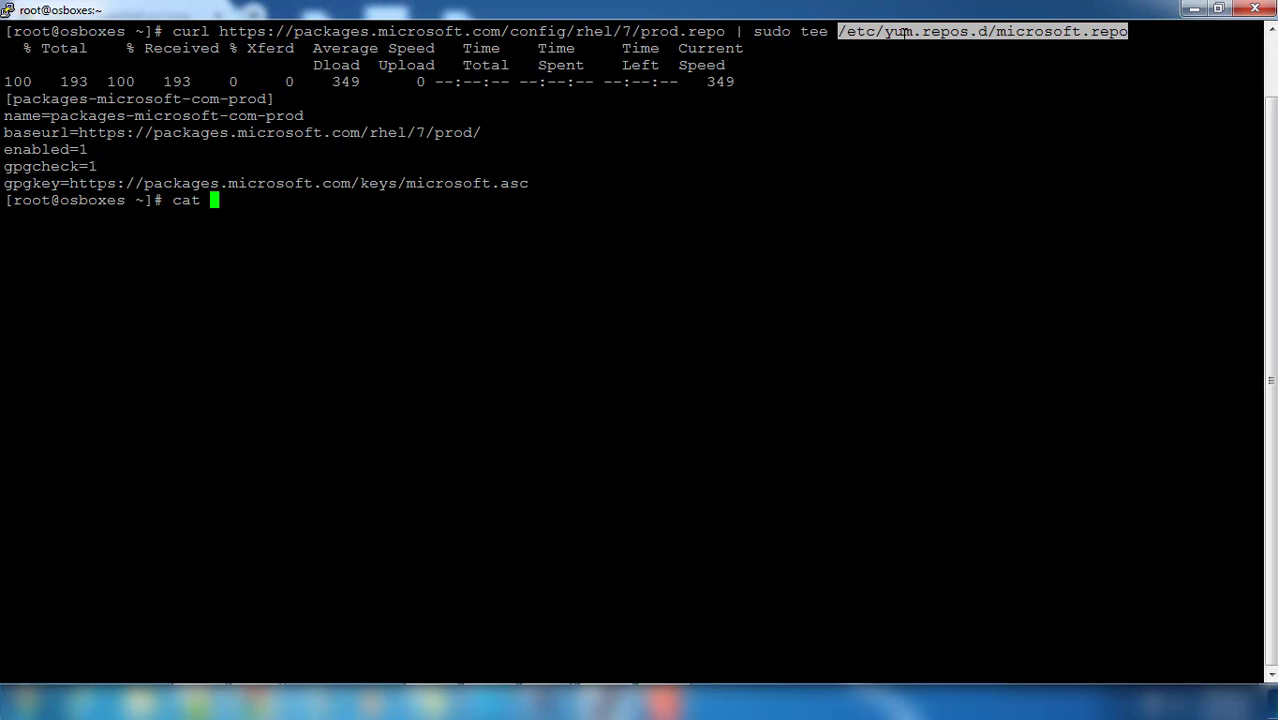
{"action": "type", "text": "/etc/yum.repos.d/microsoft.repo"}
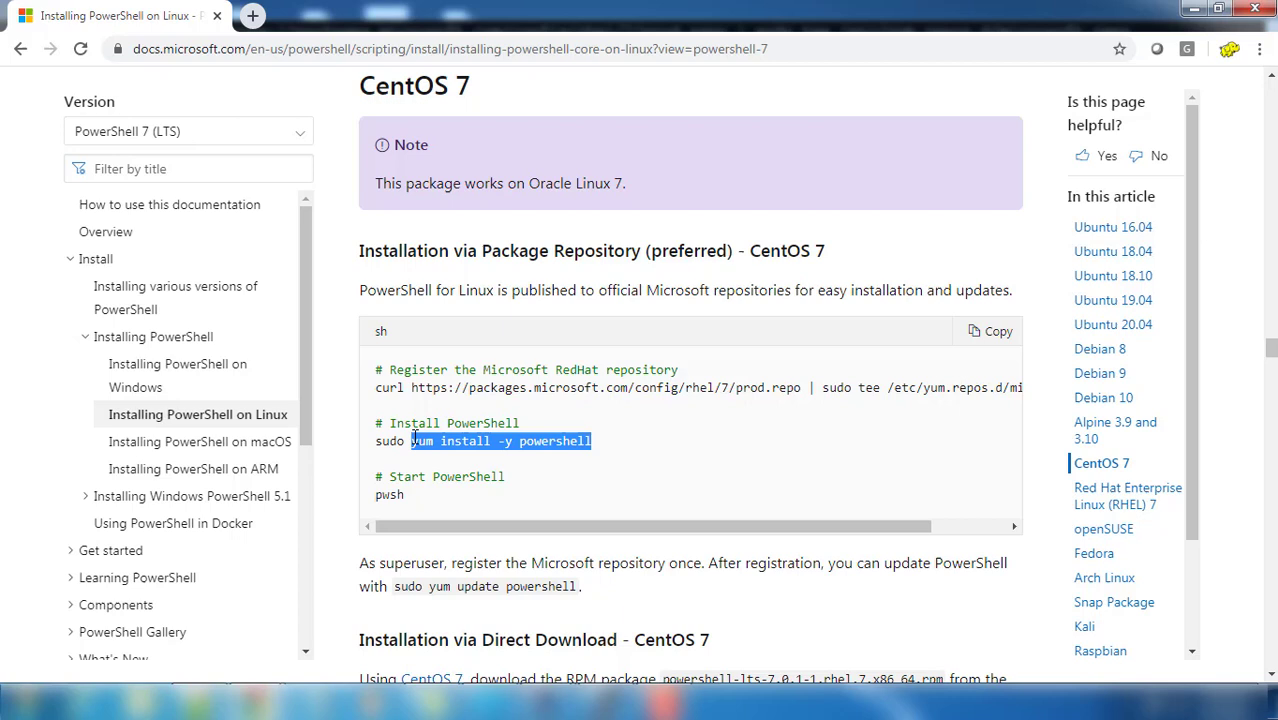
Step: Select and copy the CentOS 7 'yum install -y powershell' command from the docs
{"action": "left_click", "coordinate": [595, 441]}
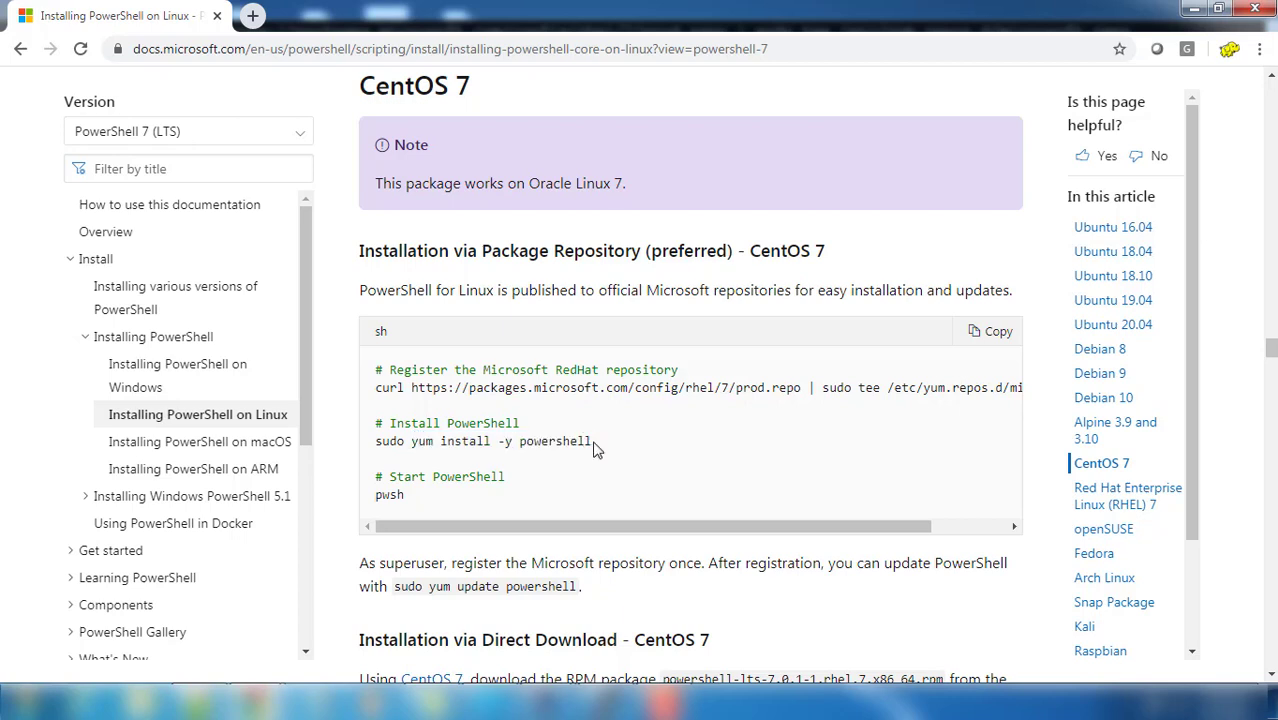
{"action": "left_click_drag", "start_coordinate": [412, 441], "coordinate": [591, 441]}
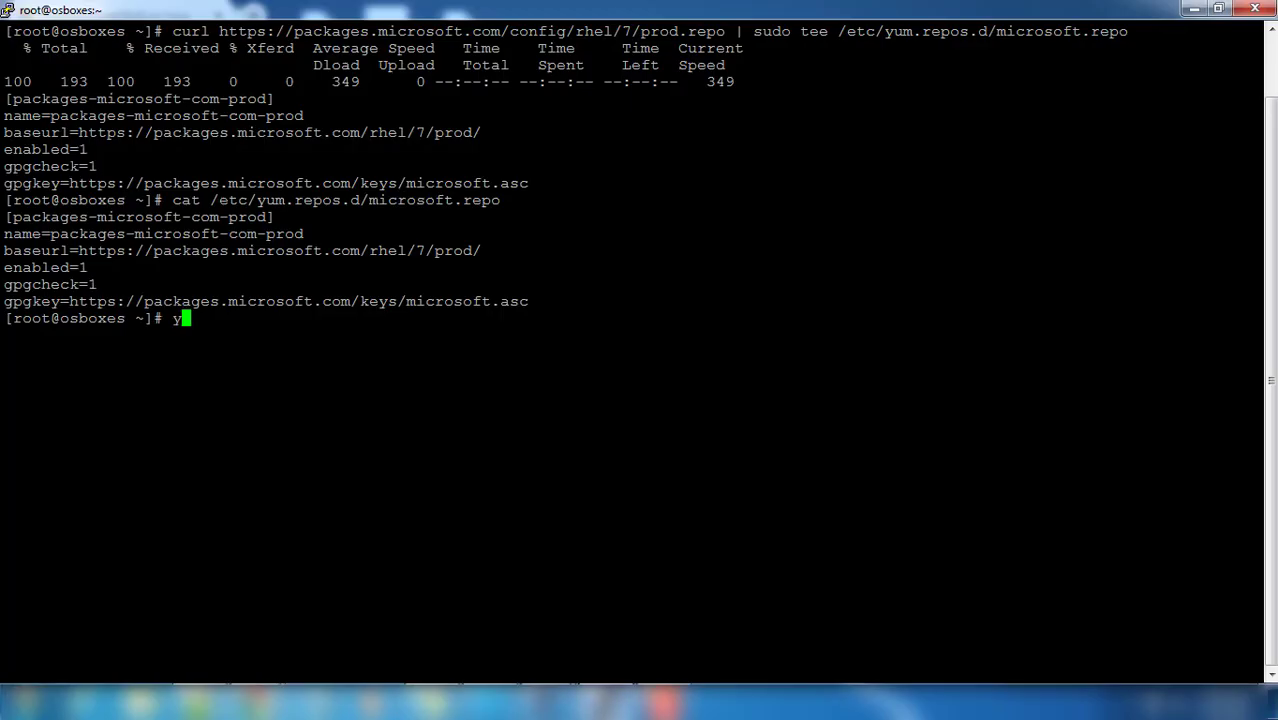
Step: Run 'yum install -y powershell' until PowerShell 7.0.1 installs and yum reports Complete
{"action": "type", "text": "um install -y powershell"}
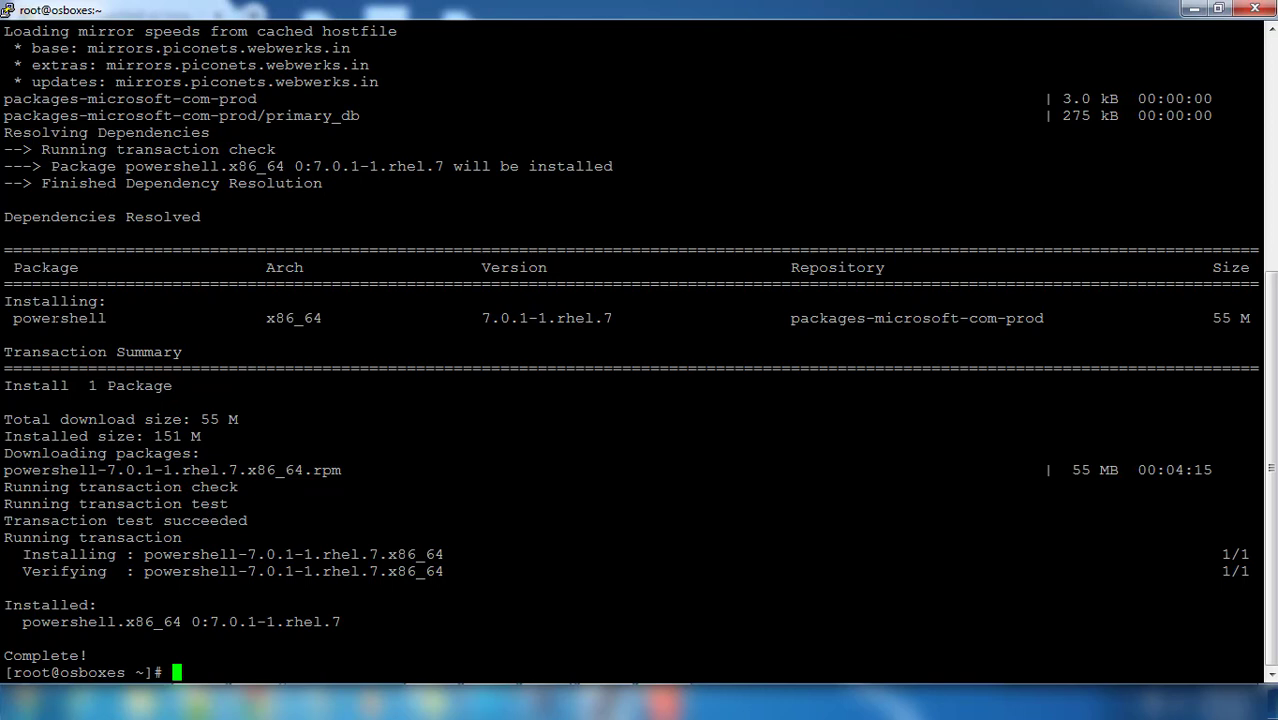
Step: Launch pwsh and display $PSVersionTable, showing PSVersion 7.0.1, Core edition, on Linux
{"action": "double_click", "coordinate": [58, 318]}
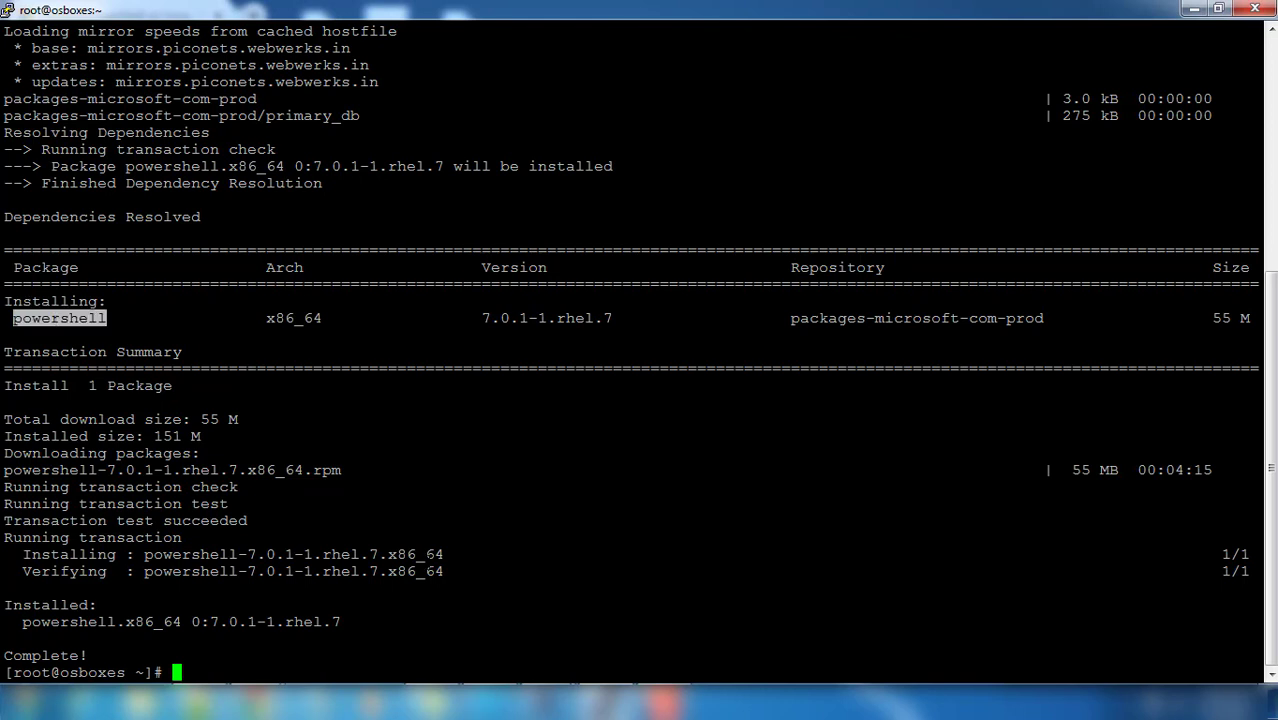
{"action": "type", "text": "pws"}
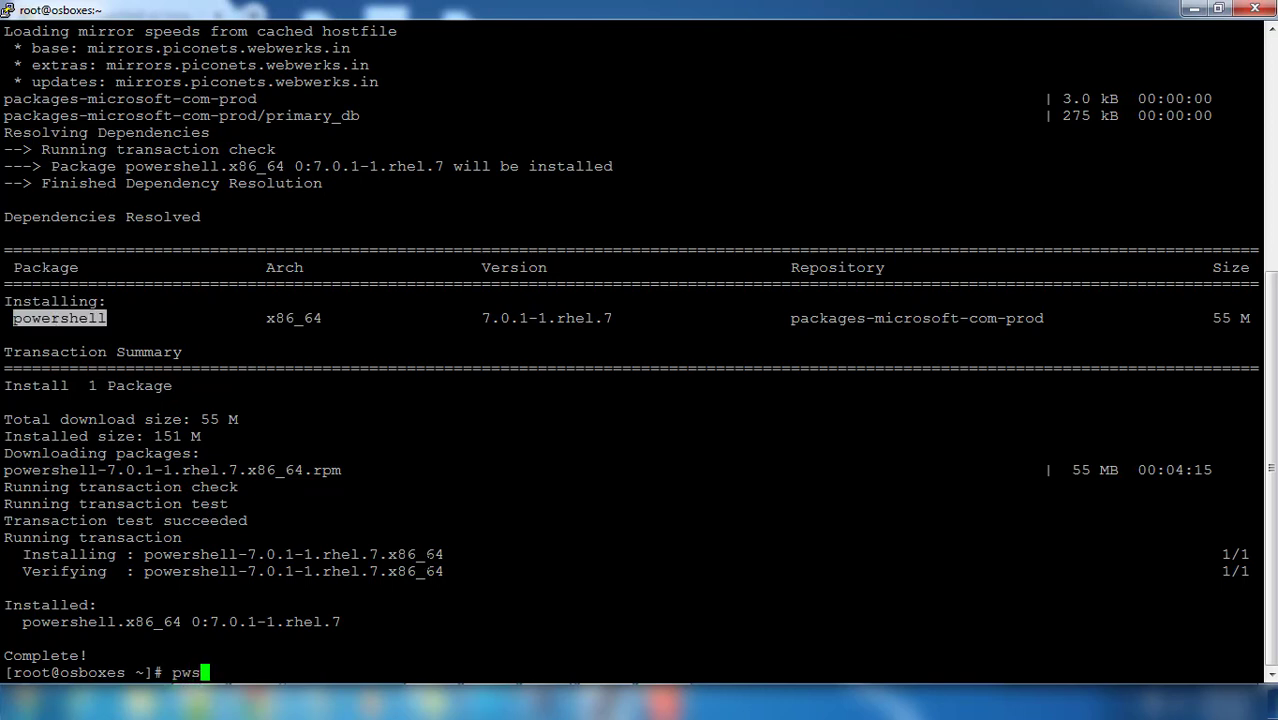
{"action": "type", "text": "h"}
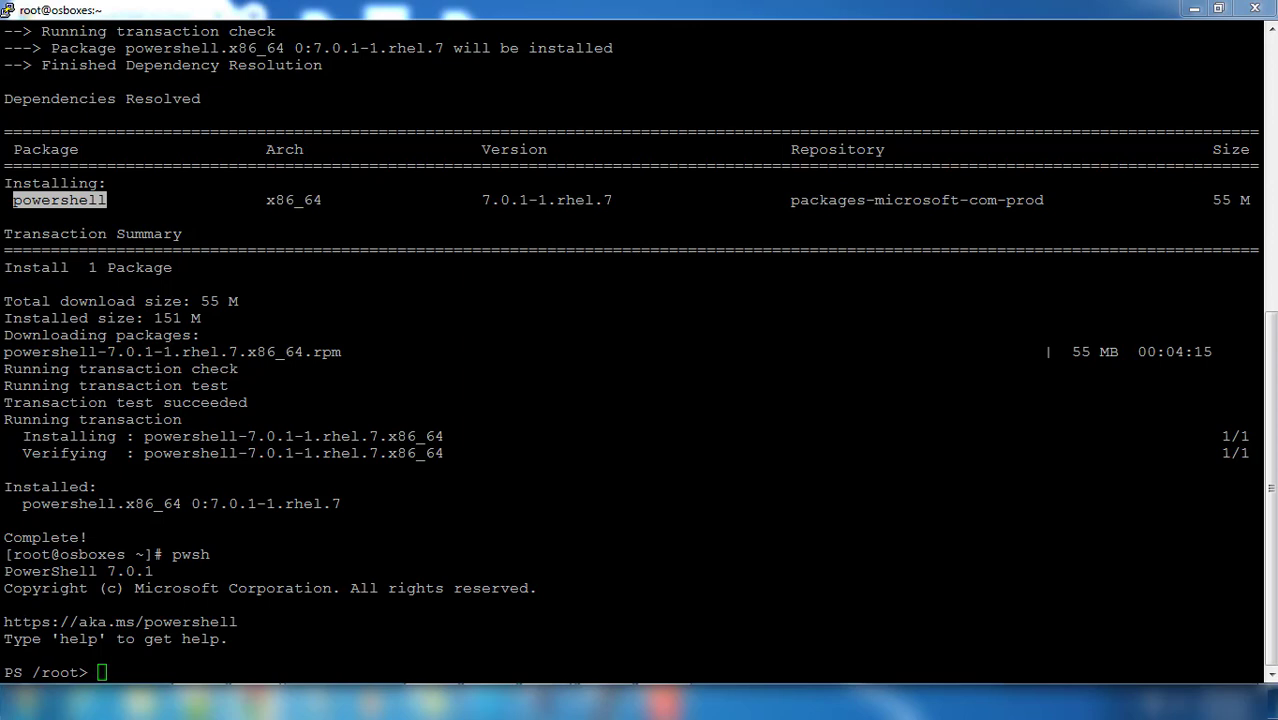
{"action": "type", "text": "$"}
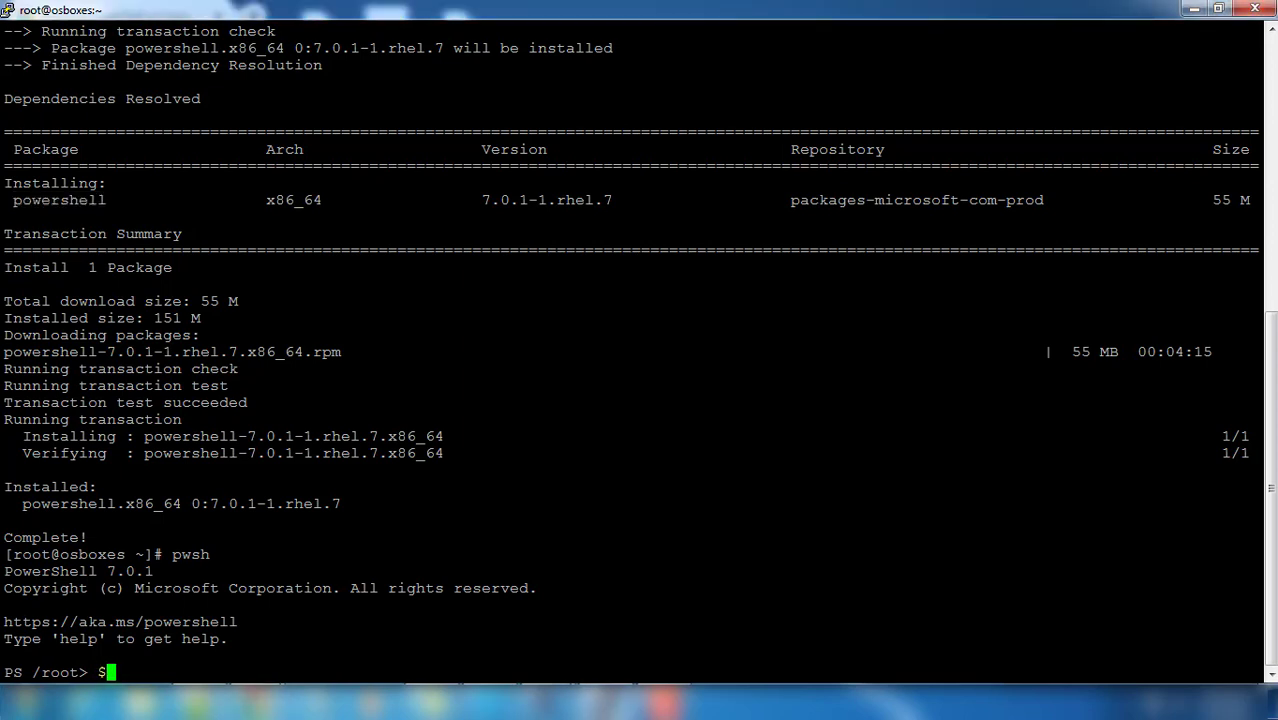
{"action": "type", "text": "Ps"}
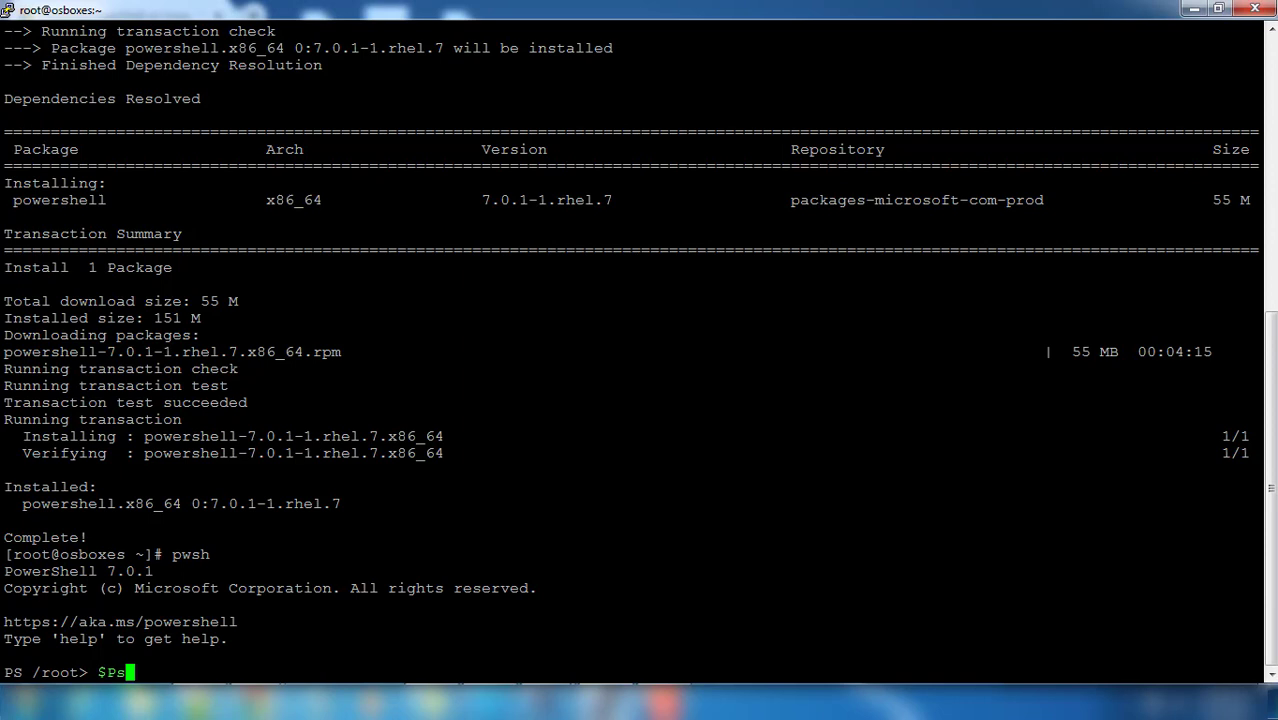
{"action": "type", "text": "v"}
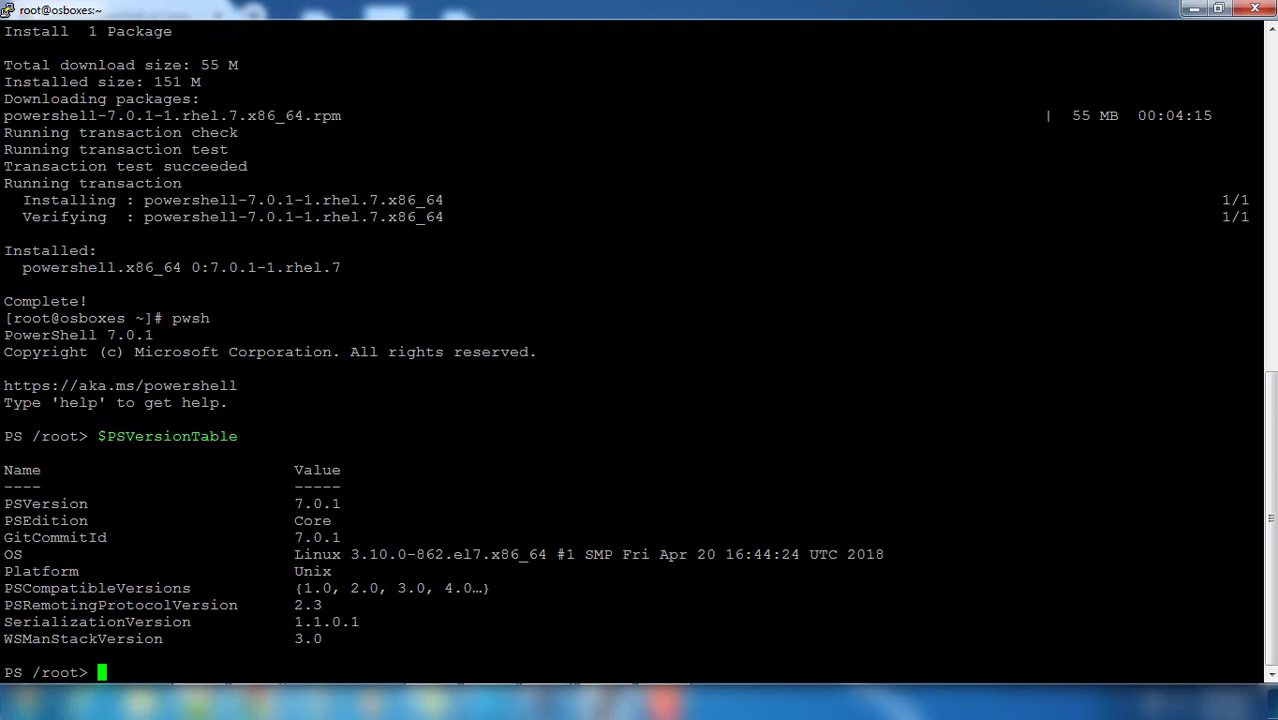
Step: Display $PSVersionTable.PSVersion, showing Major 7, Minor 0, Patch 1
{"action": "double_click", "coordinate": [317, 503]}
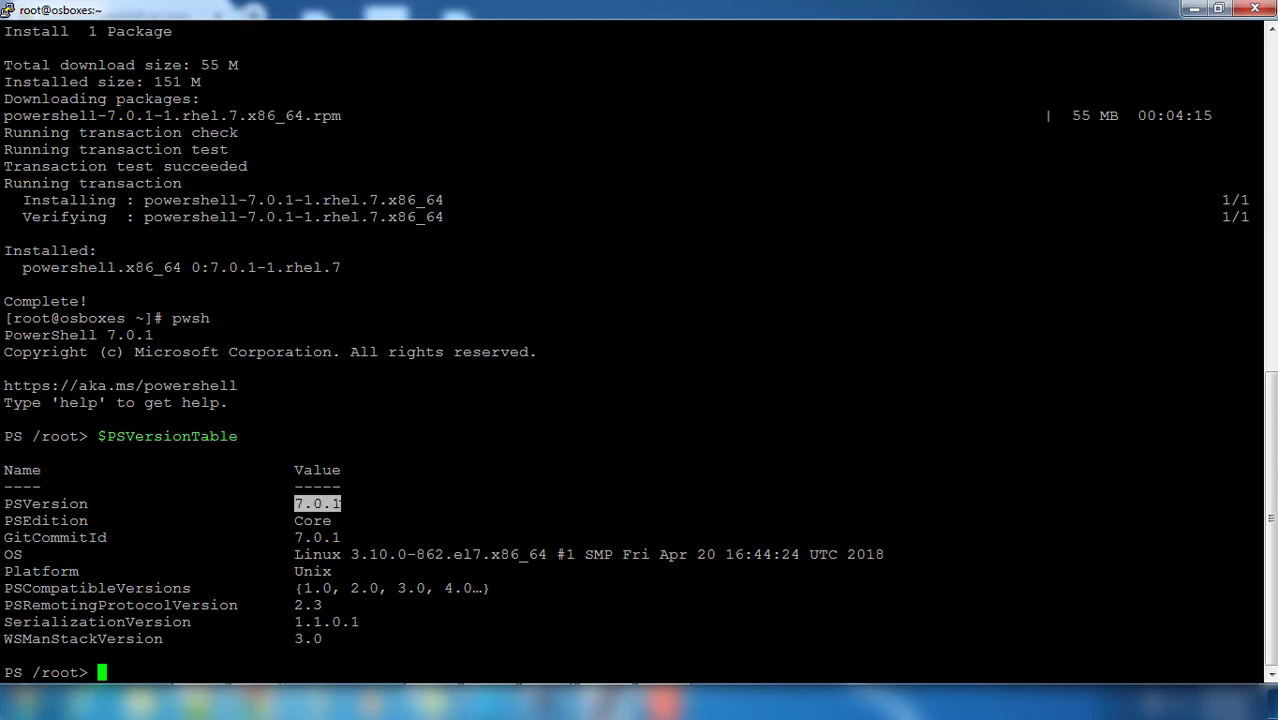
{"action": "type", "text": "$PSVersionTable"}
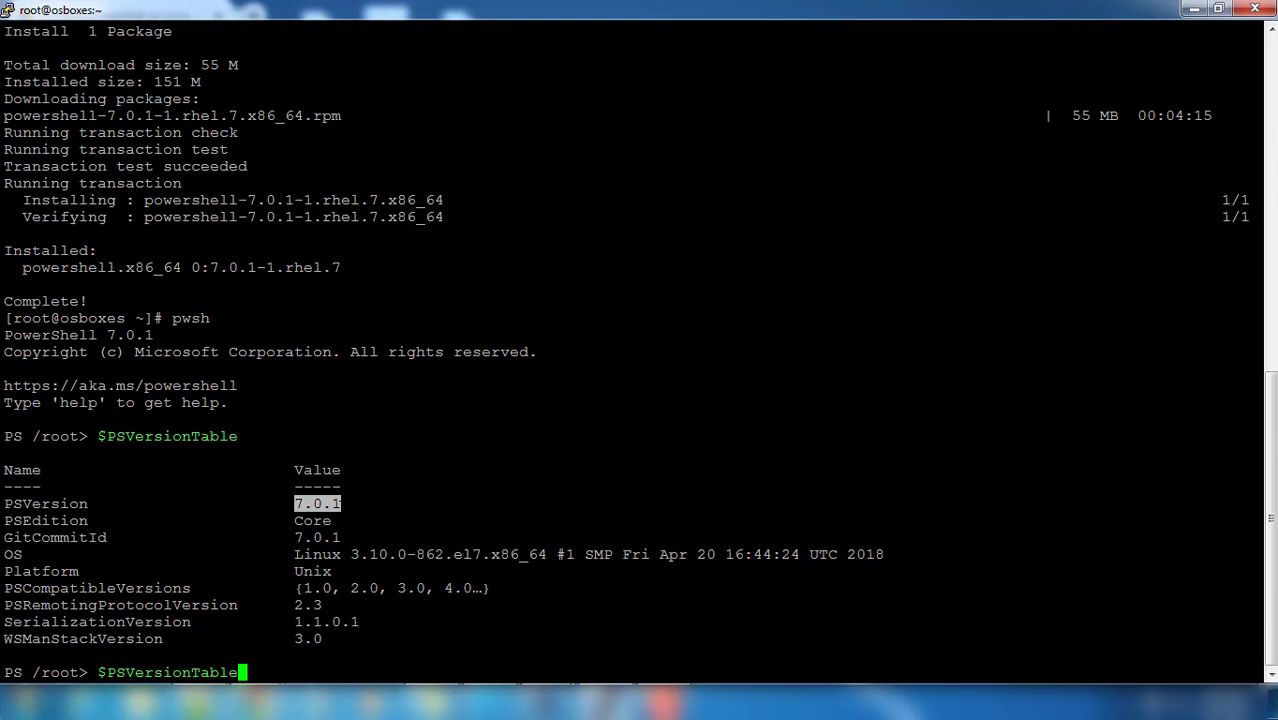
{"action": "type", "text": ".PSVersion"}
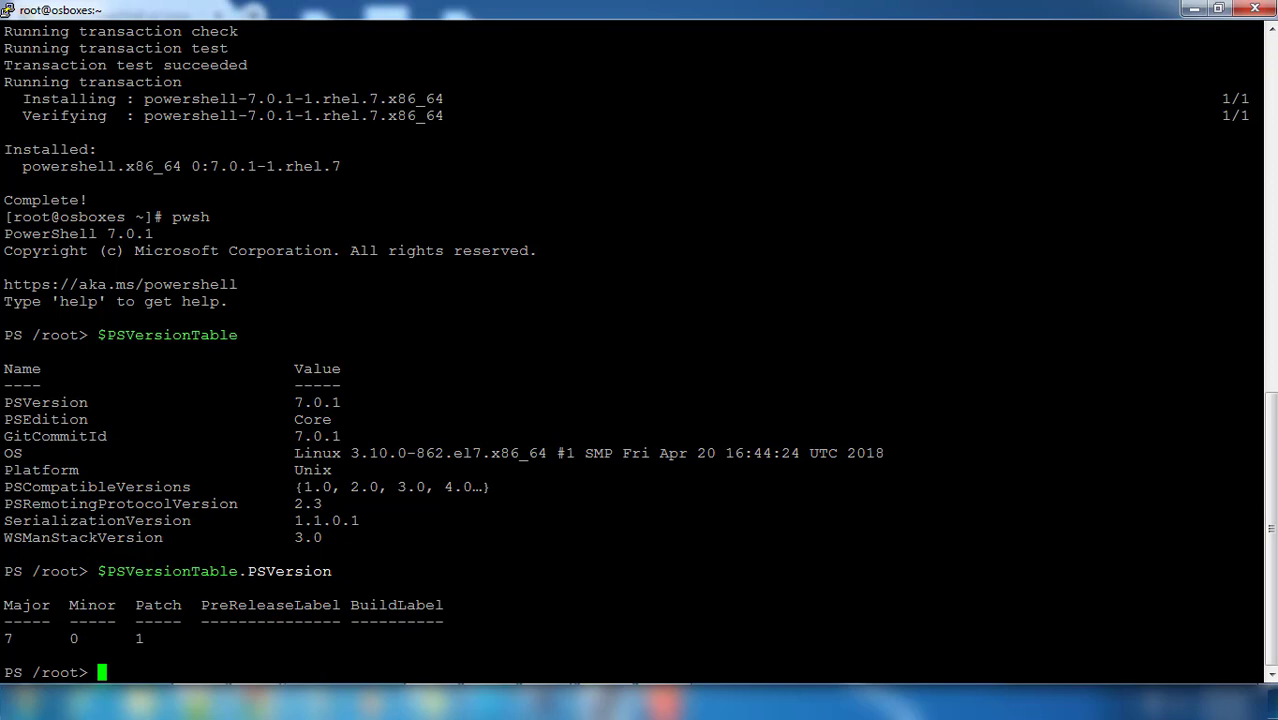
Step: Run Install-Module -Name Az -AllowClobber -Scope CurrentUser, up to the untrusted PSGallery prompt
{"action": "type", "text": "in"}
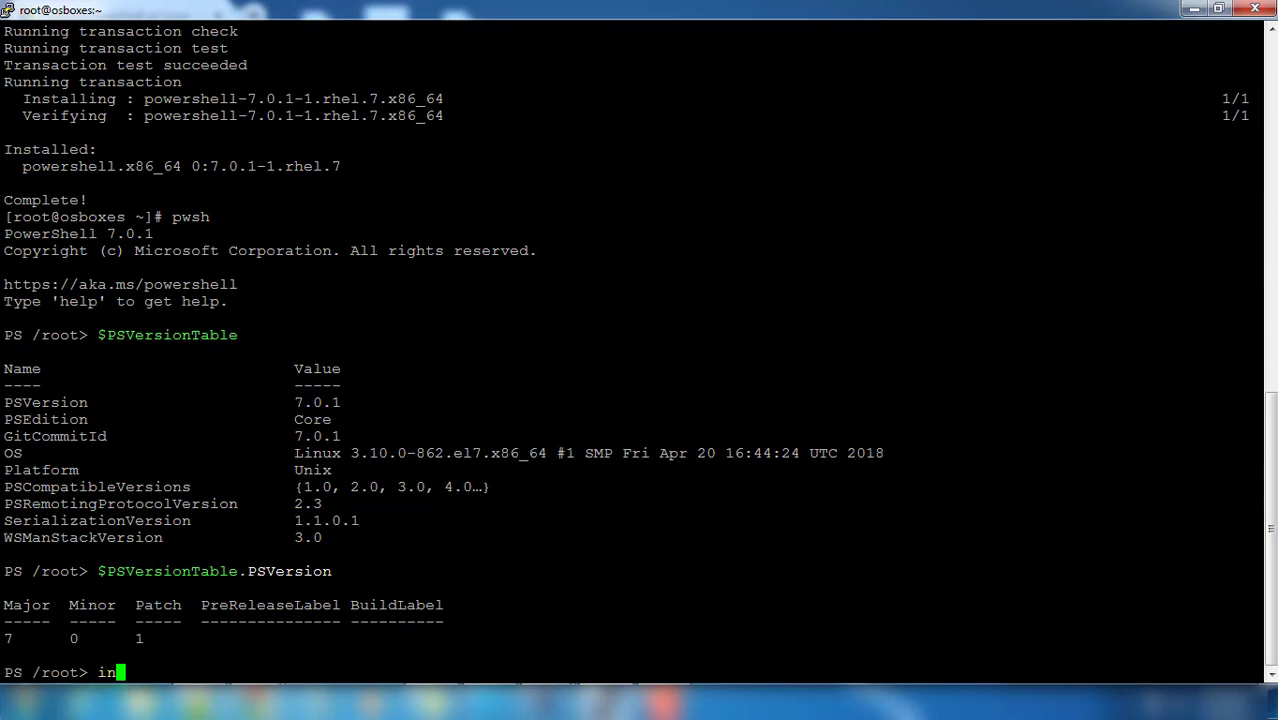
{"action": "type", "text": "st"}
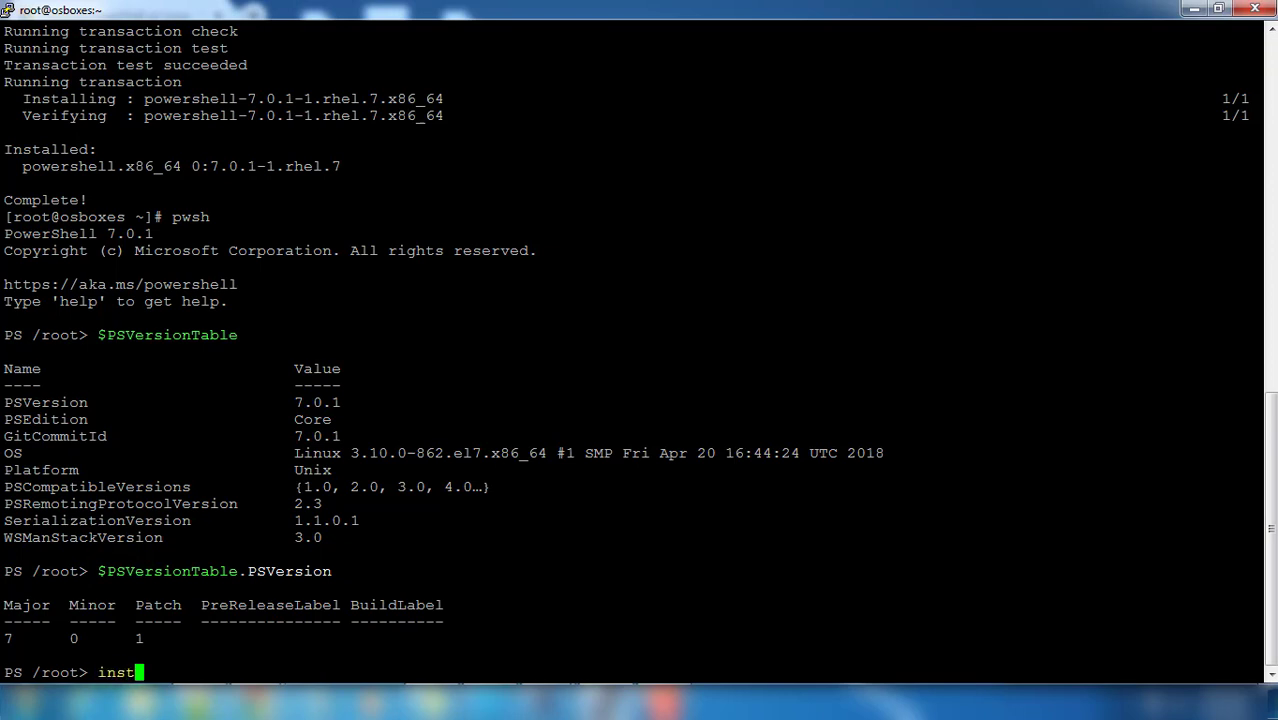
{"action": "type", "text": "all-Module"}
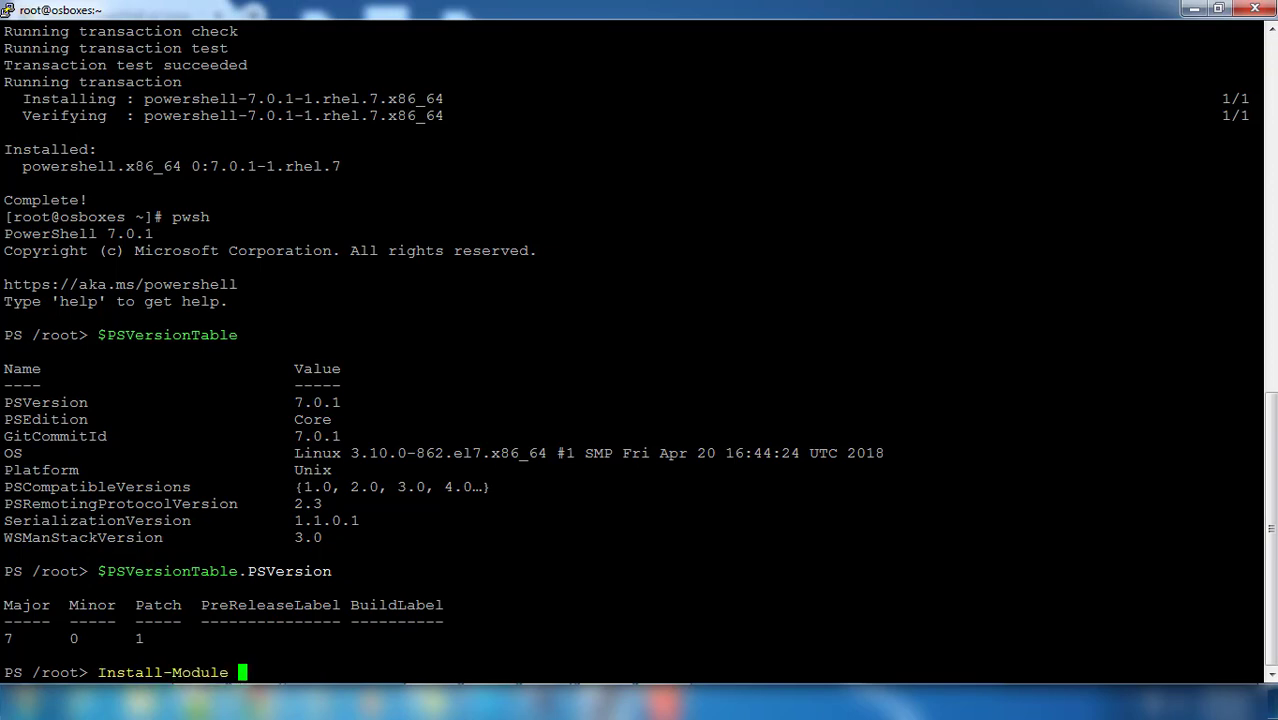
{"action": "type", "text": "-"}
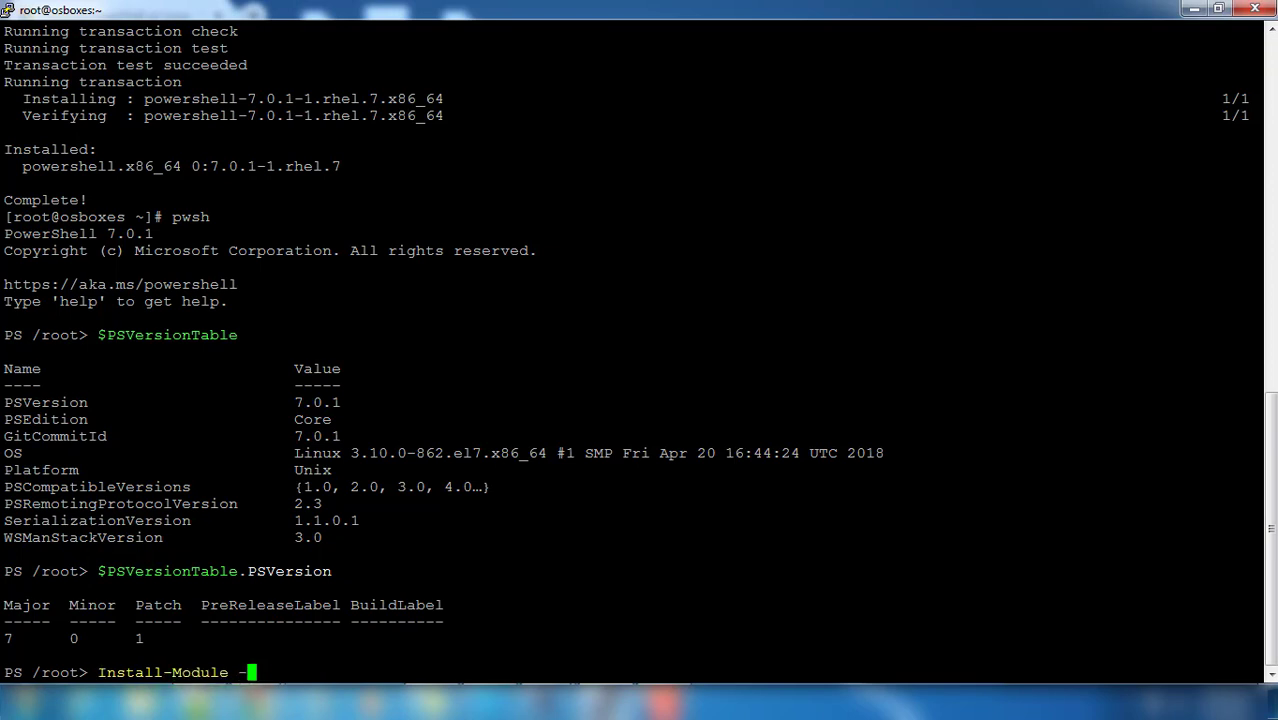
{"action": "type", "text": "Namea"}
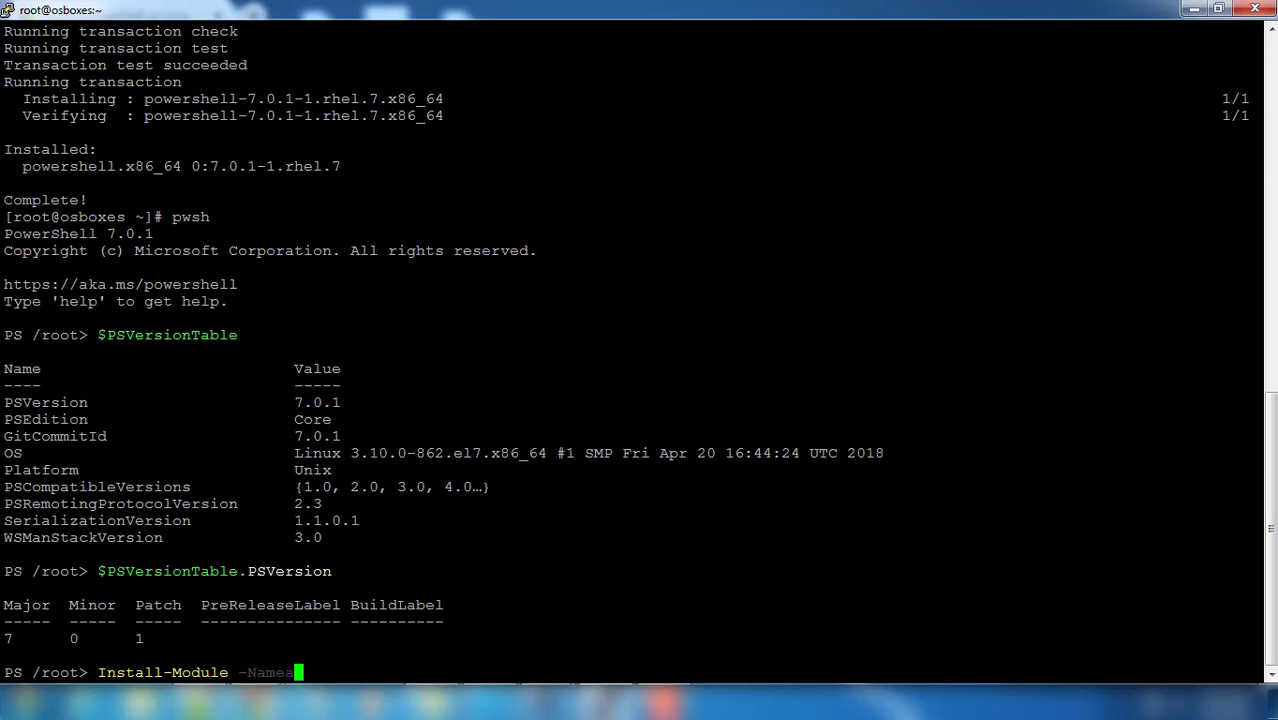
{"action": "type", "text": "Az"}
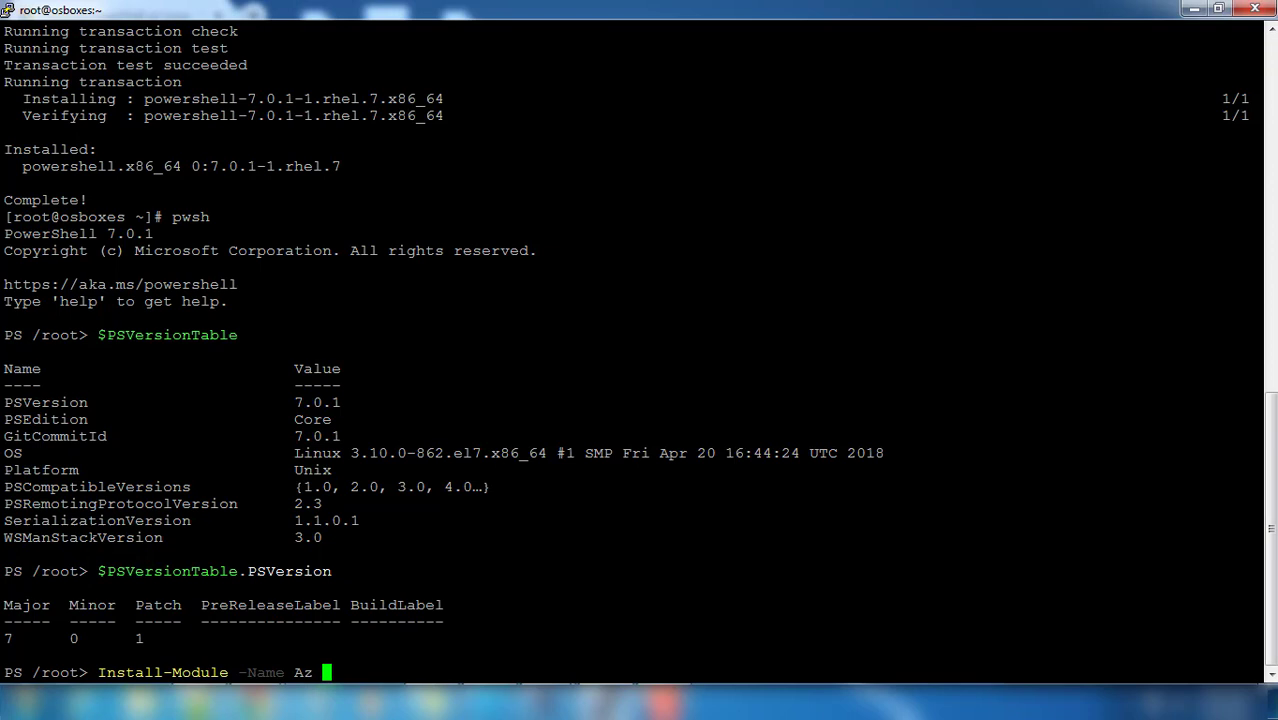
{"action": "type", "text": "-"}
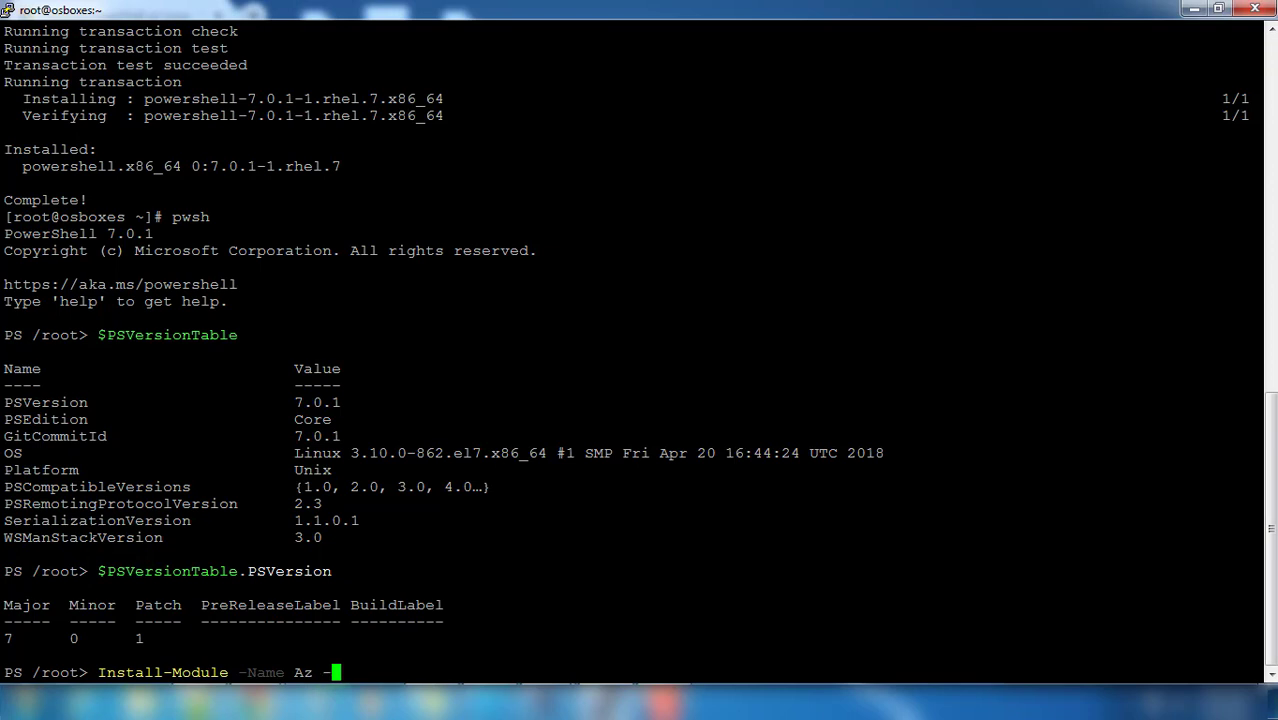
{"action": "type", "text": "Allow"}
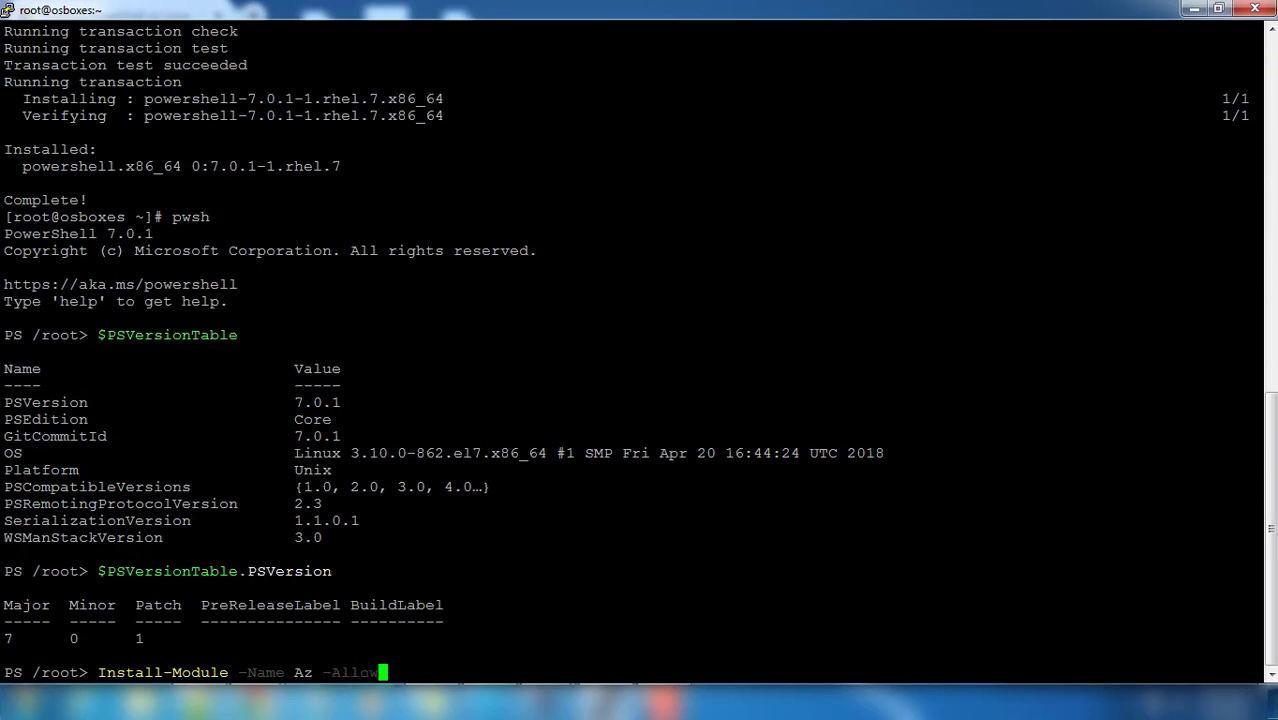
{"action": "type", "text": "Clobber -s"}
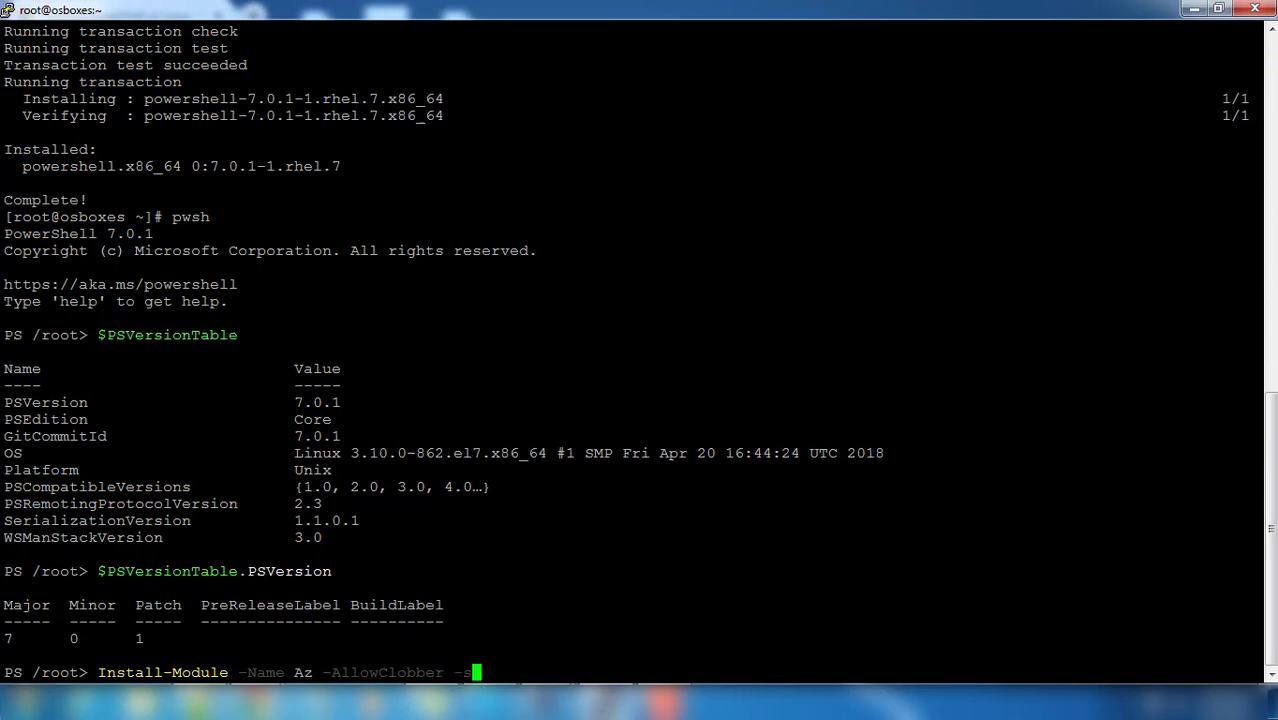
{"action": "key", "text": "BackSpace"}
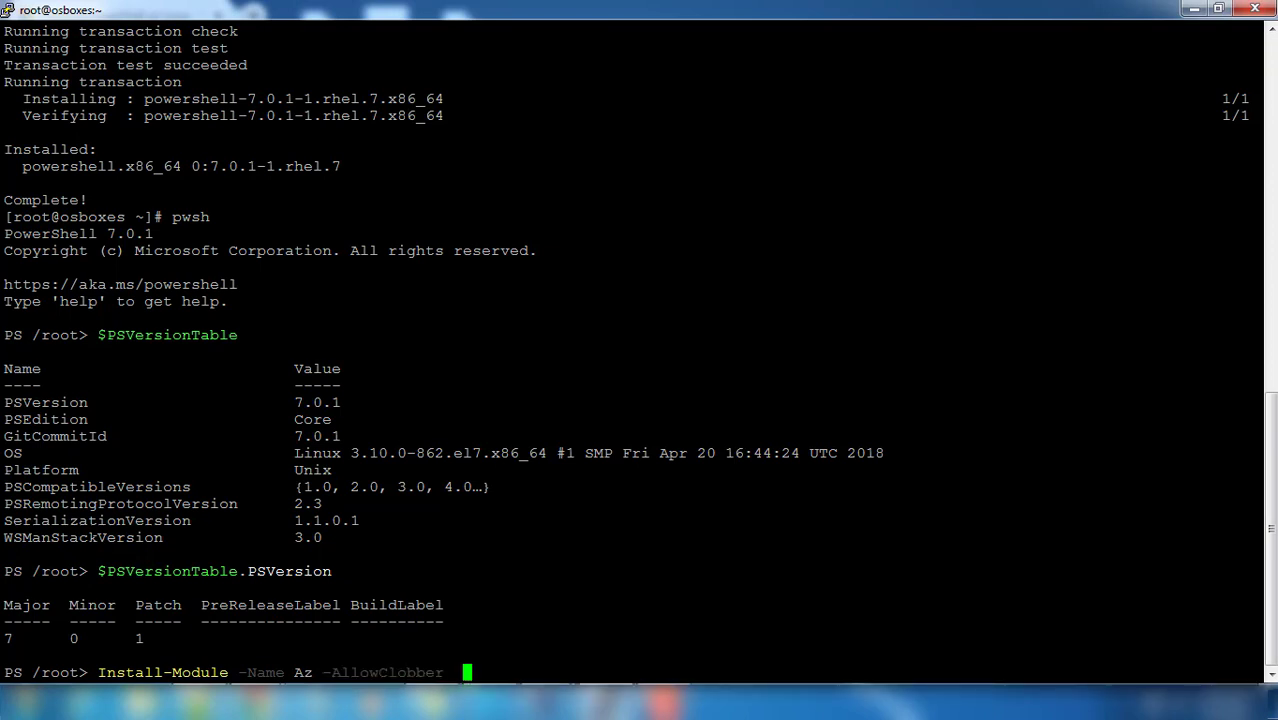
{"action": "type", "text": "-Scope"}
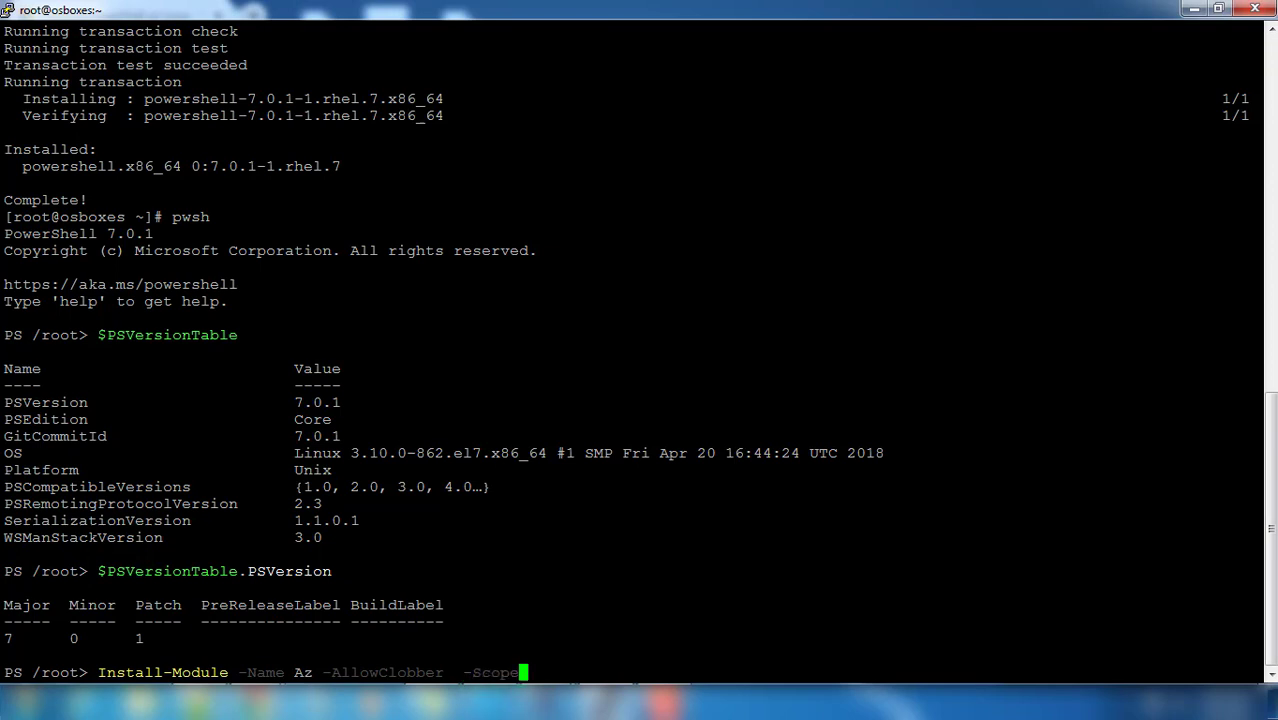
{"action": "type", "text": "CurrentUser"}
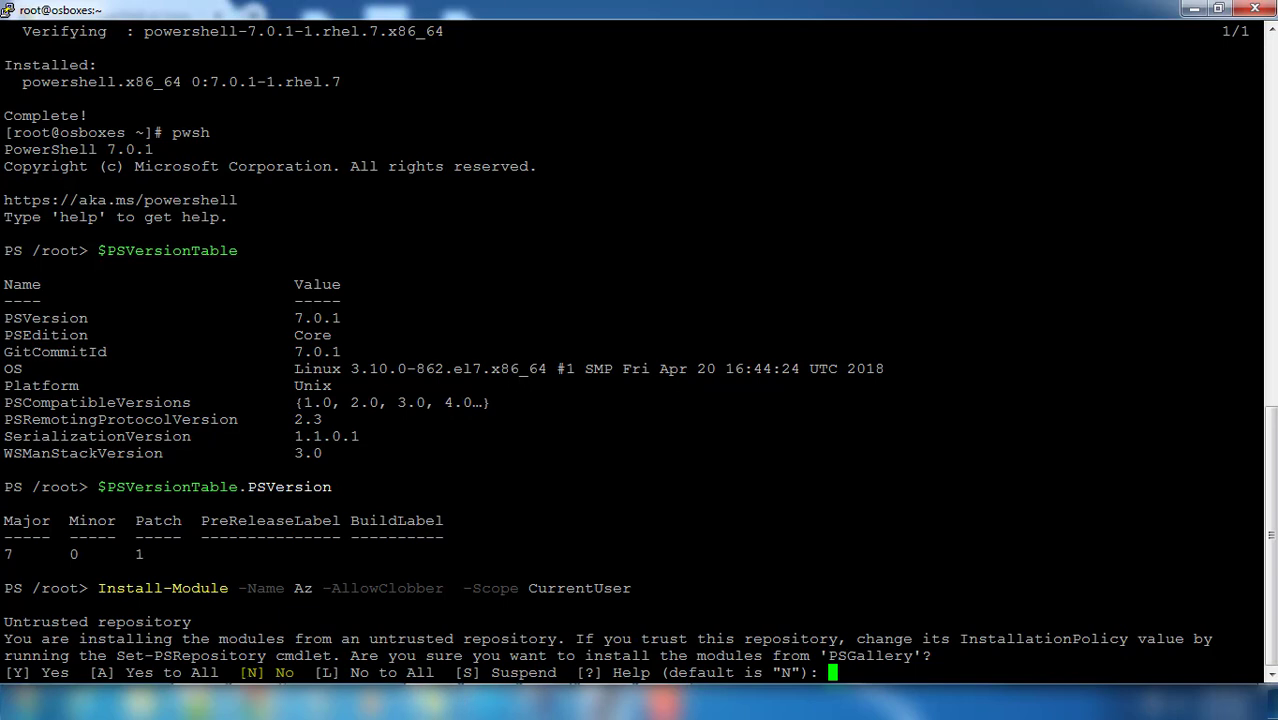
Step: Answer the untrusted PSGallery prompt with A (Yes to All) to install every Az module
{"action": "type", "text": "A"}
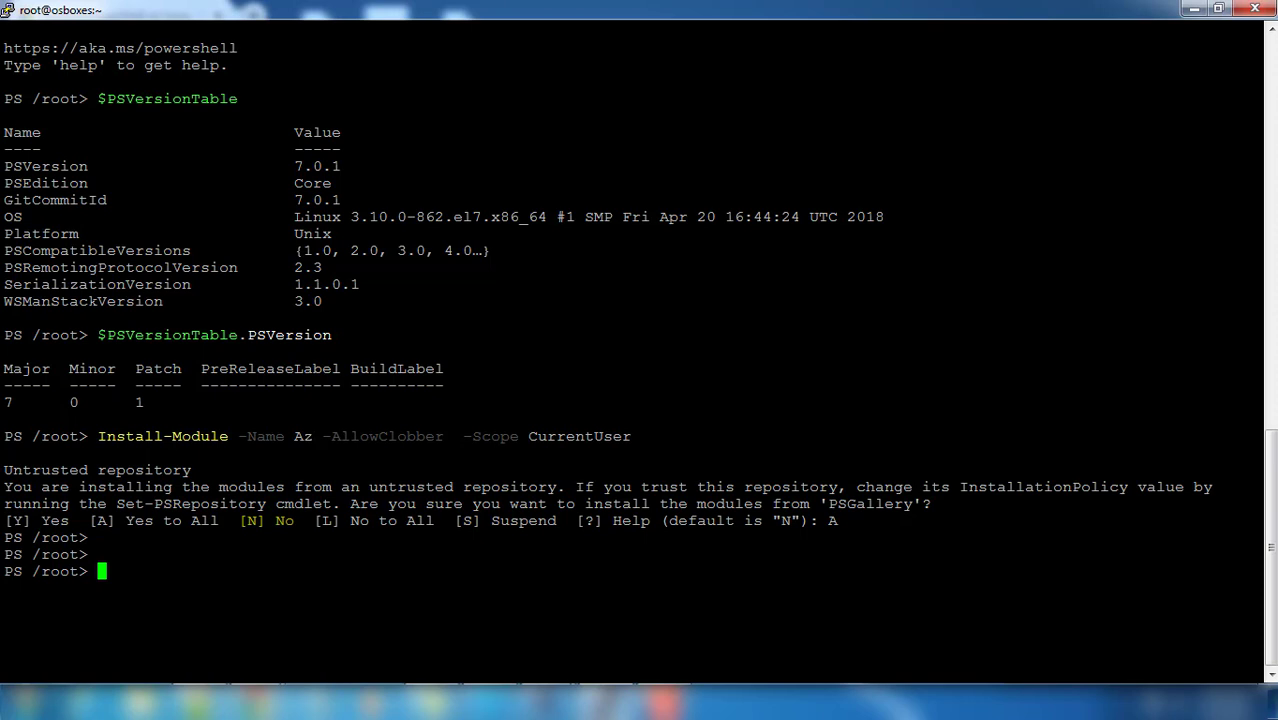
Step: Enter Connect-AzAccount to begin signing in to Azure
{"action": "type", "text": "Connect"}
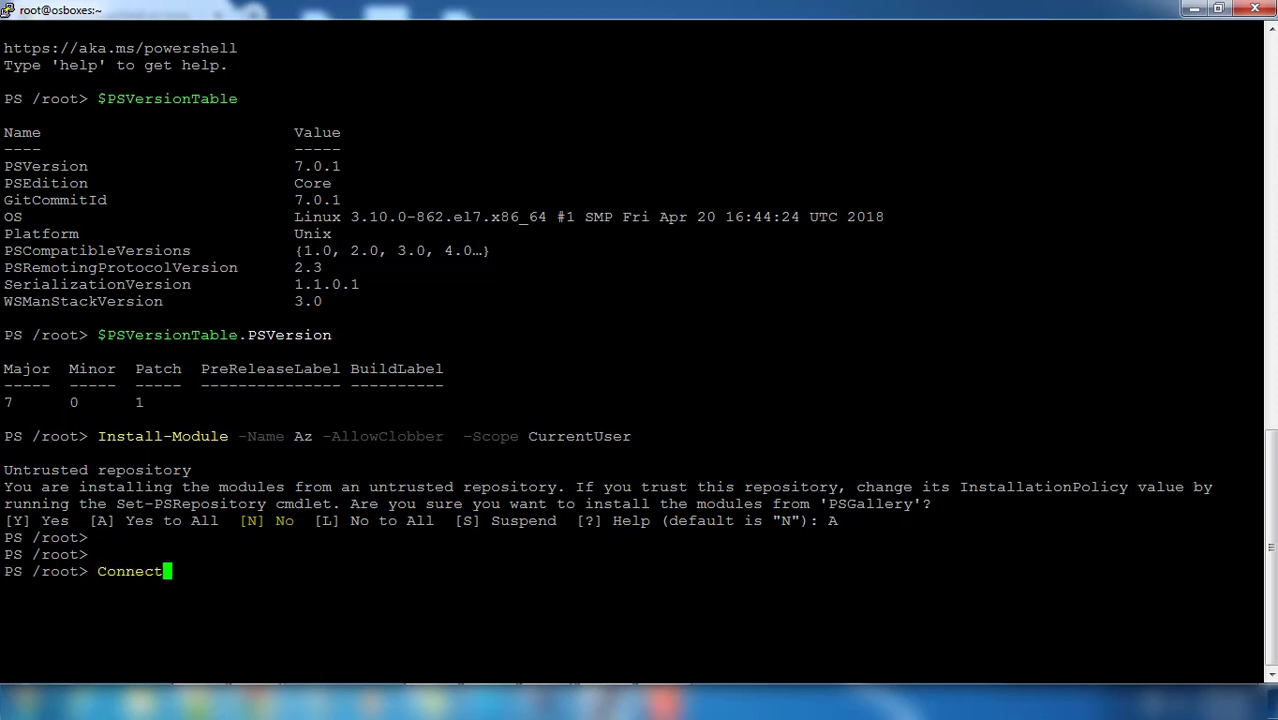
{"action": "type", "text": "-AzAccount"}
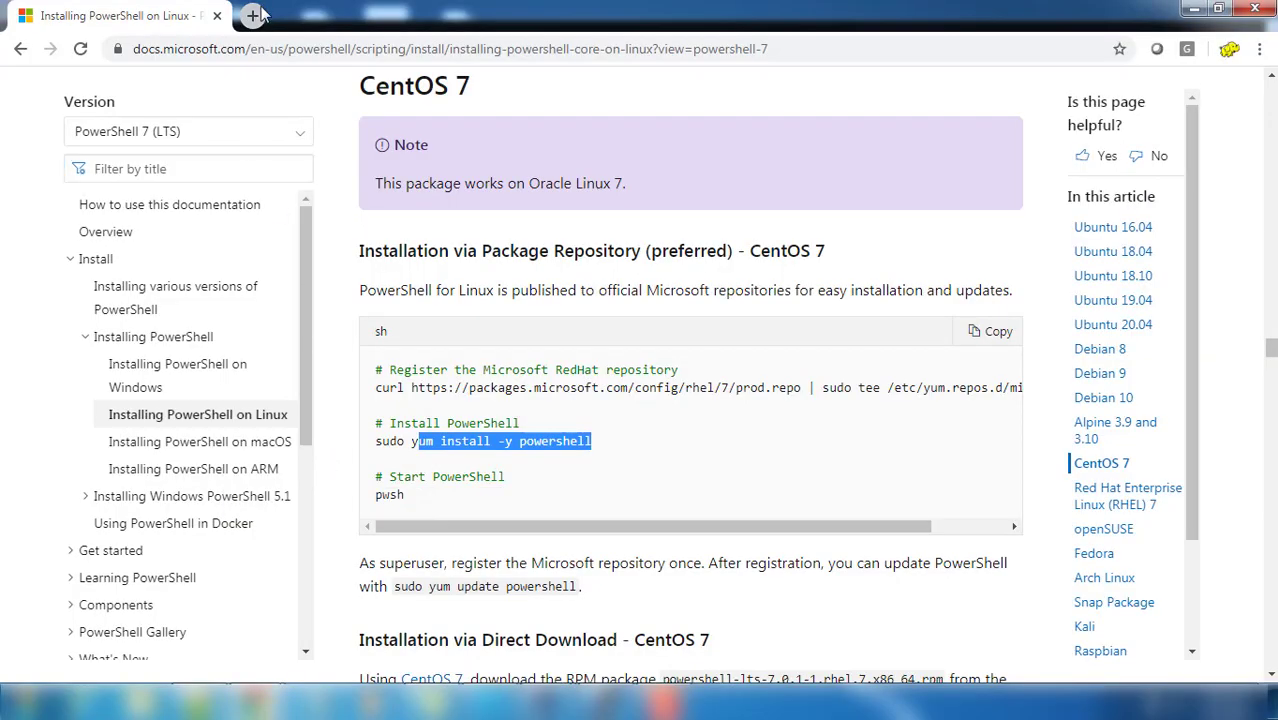
{"action": "left_click", "coordinate": [253, 15]}
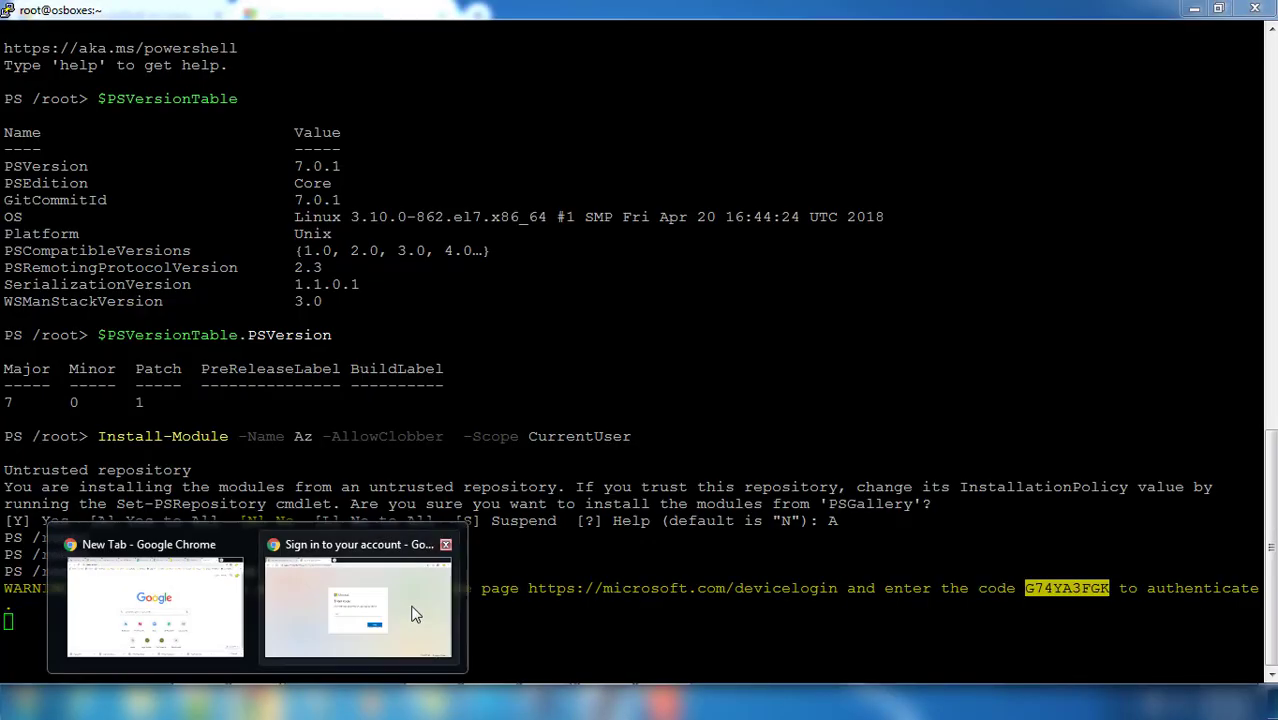
{"action": "left_click", "coordinate": [357, 610]}
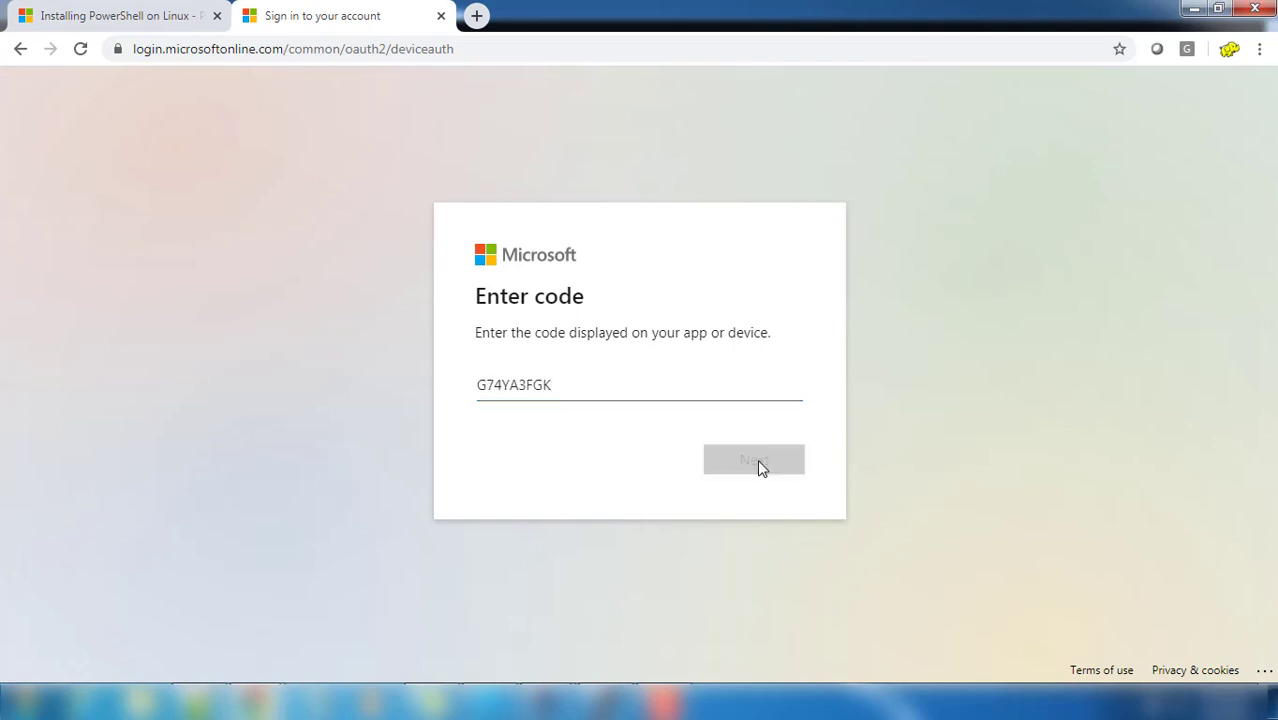
{"action": "left_click", "coordinate": [753, 459]}
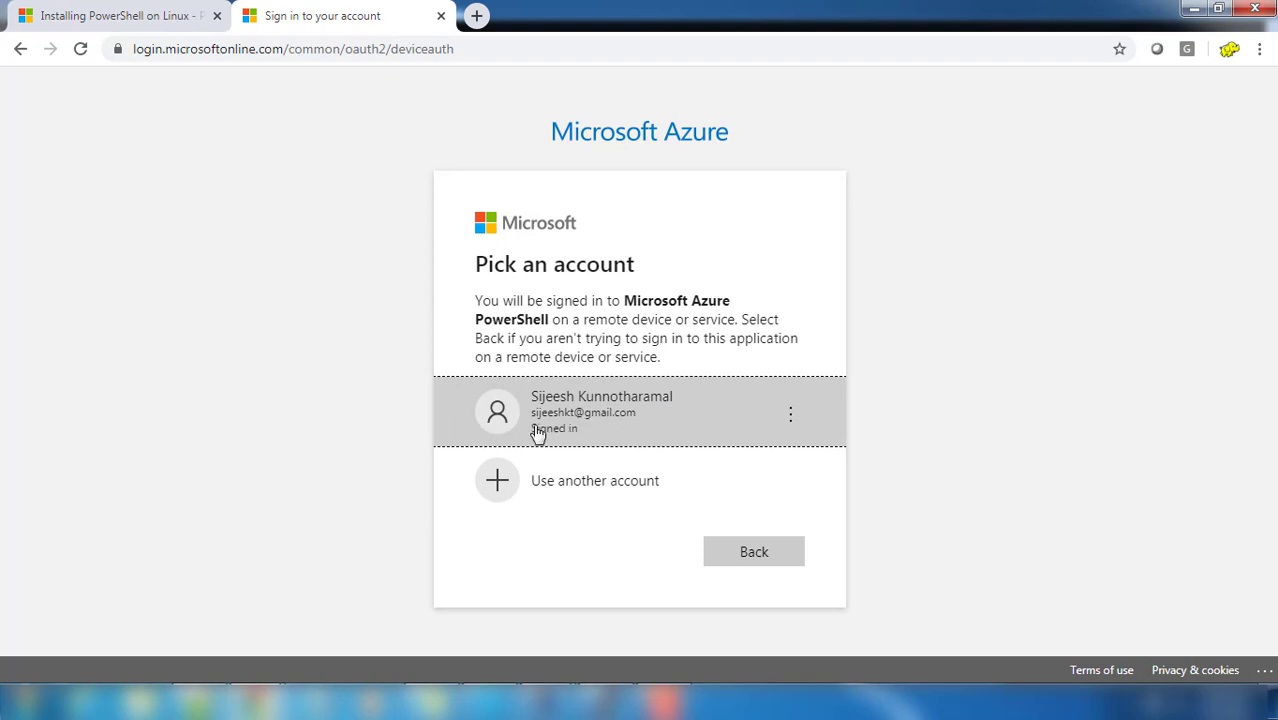
{"action": "left_click", "coordinate": [601, 405]}
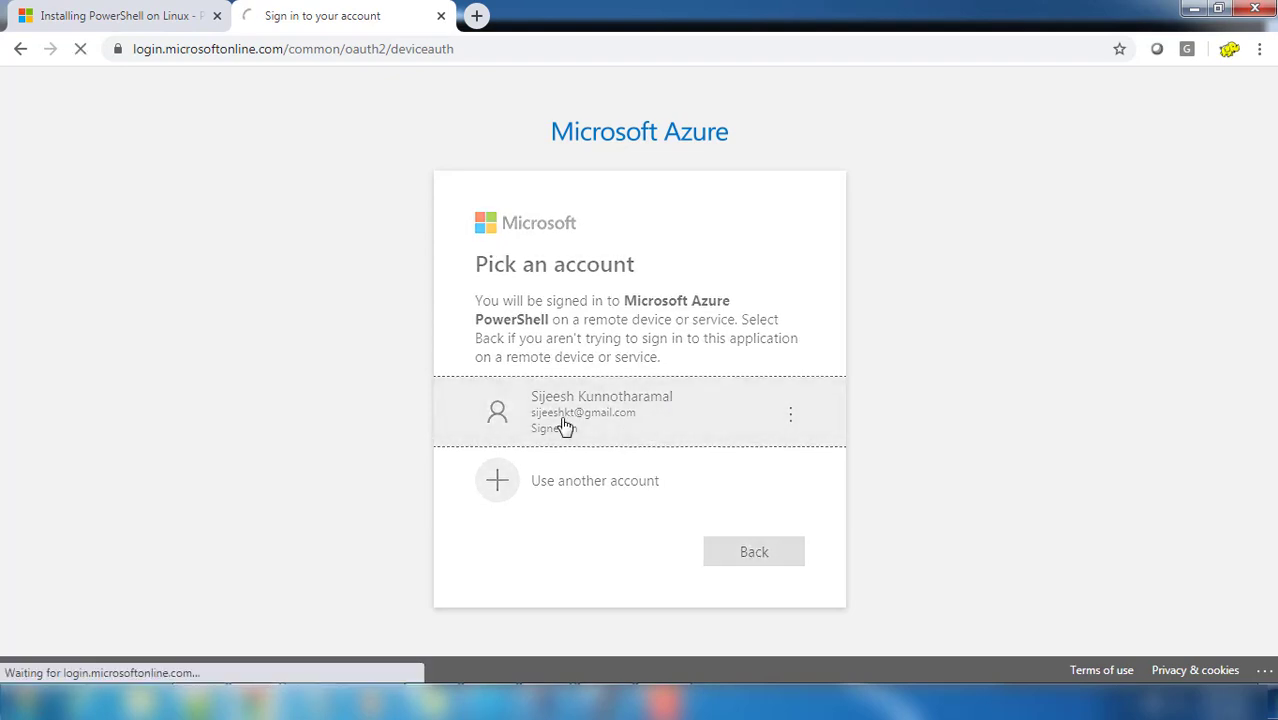
{"action": "left_click", "coordinate": [601, 412]}
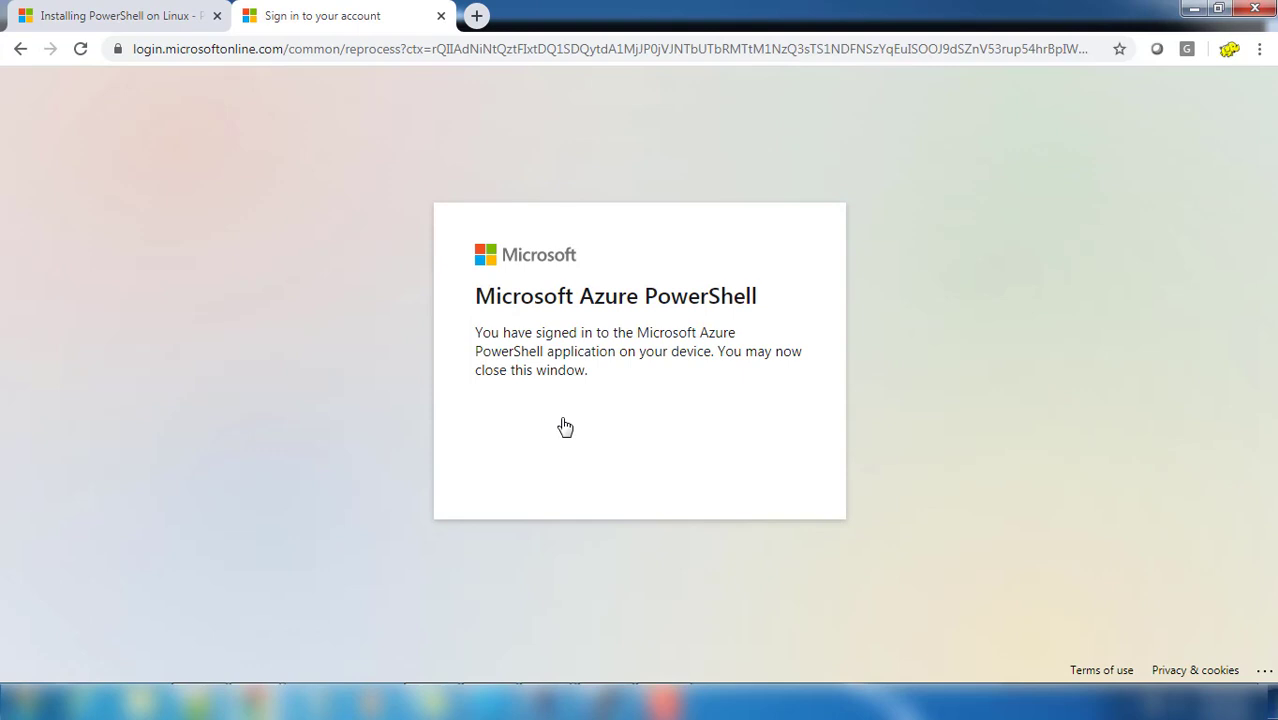
{"action": "mouse_move", "coordinate": [637, 527]}
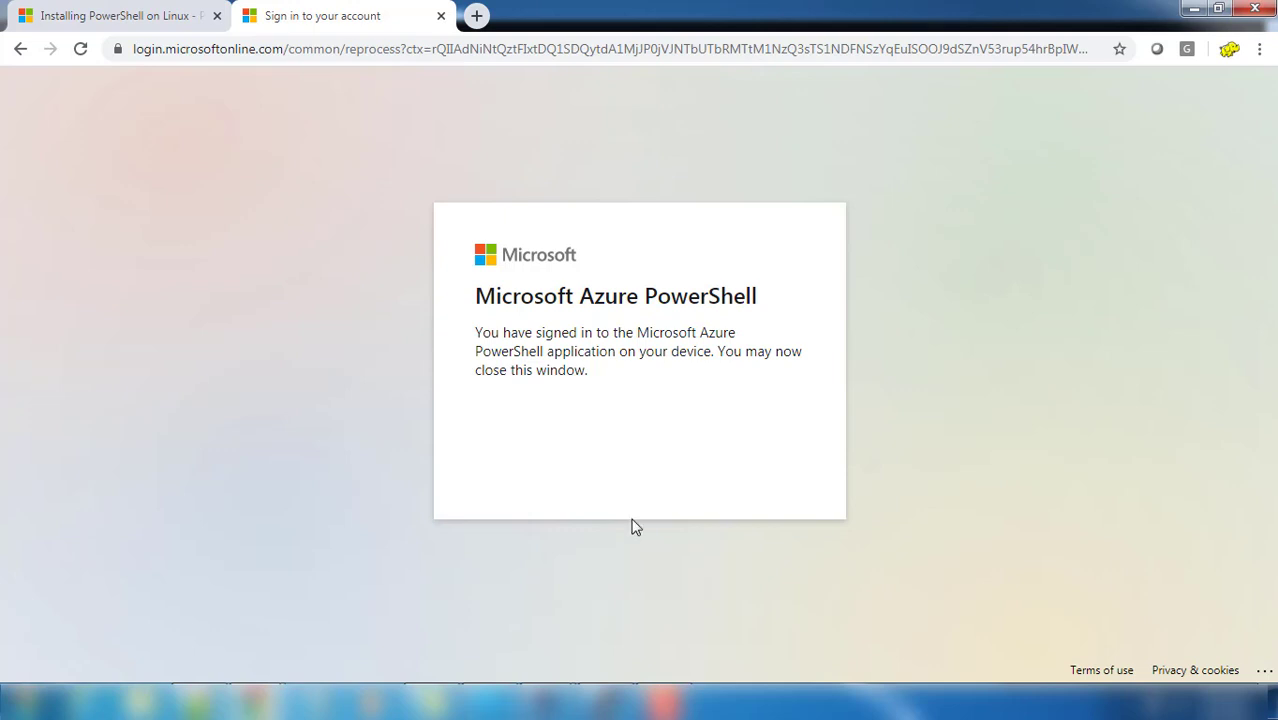
Step: Confirm sign-in succeeded and Connect-AzAccount lists the Pay-As-You-Go subscription
{"action": "left_click_drag", "start_coordinate": [476, 332], "coordinate": [588, 370]}
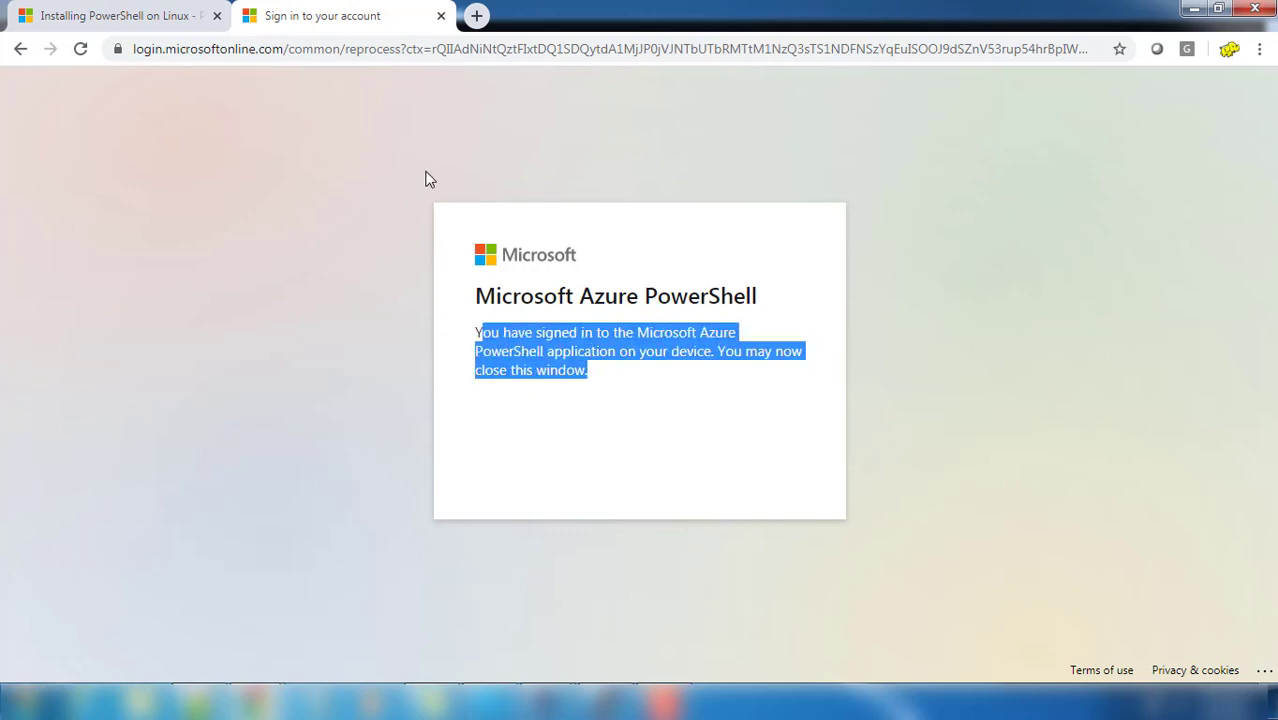
{"action": "left_click", "coordinate": [115, 15]}
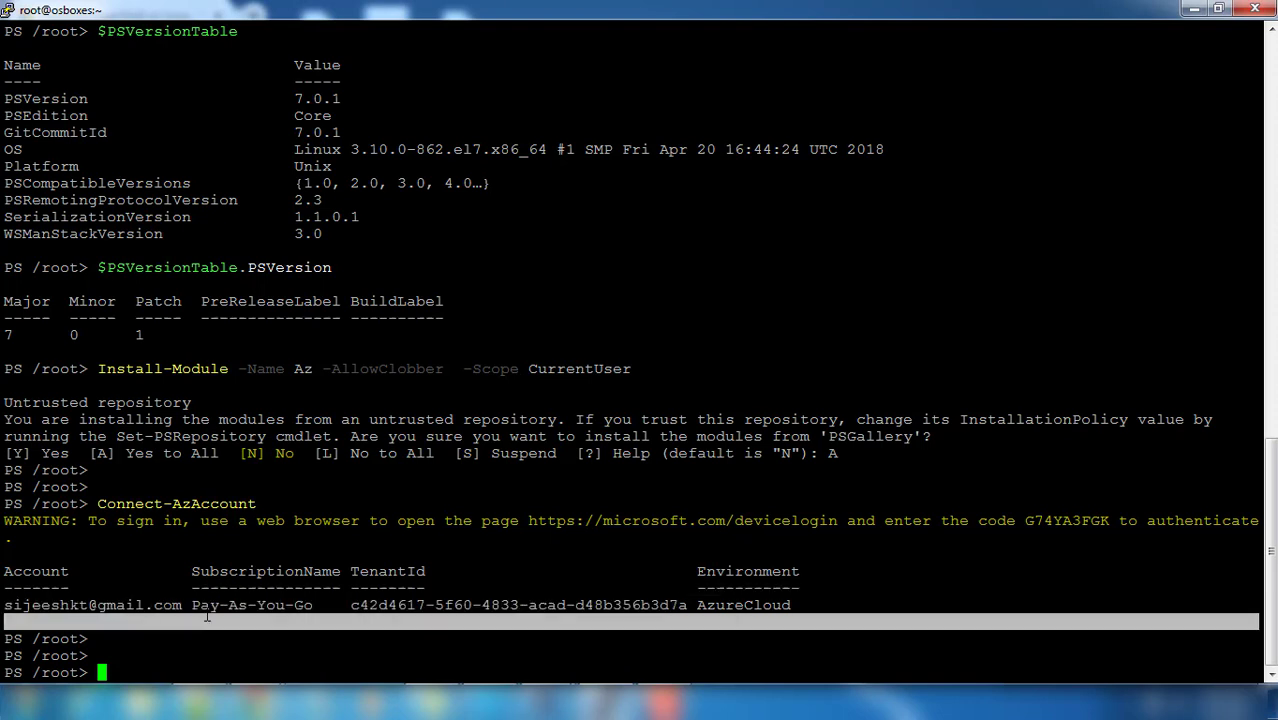
{"action": "double_click", "coordinate": [140, 605]}
{"action": "type", "text": "po"}
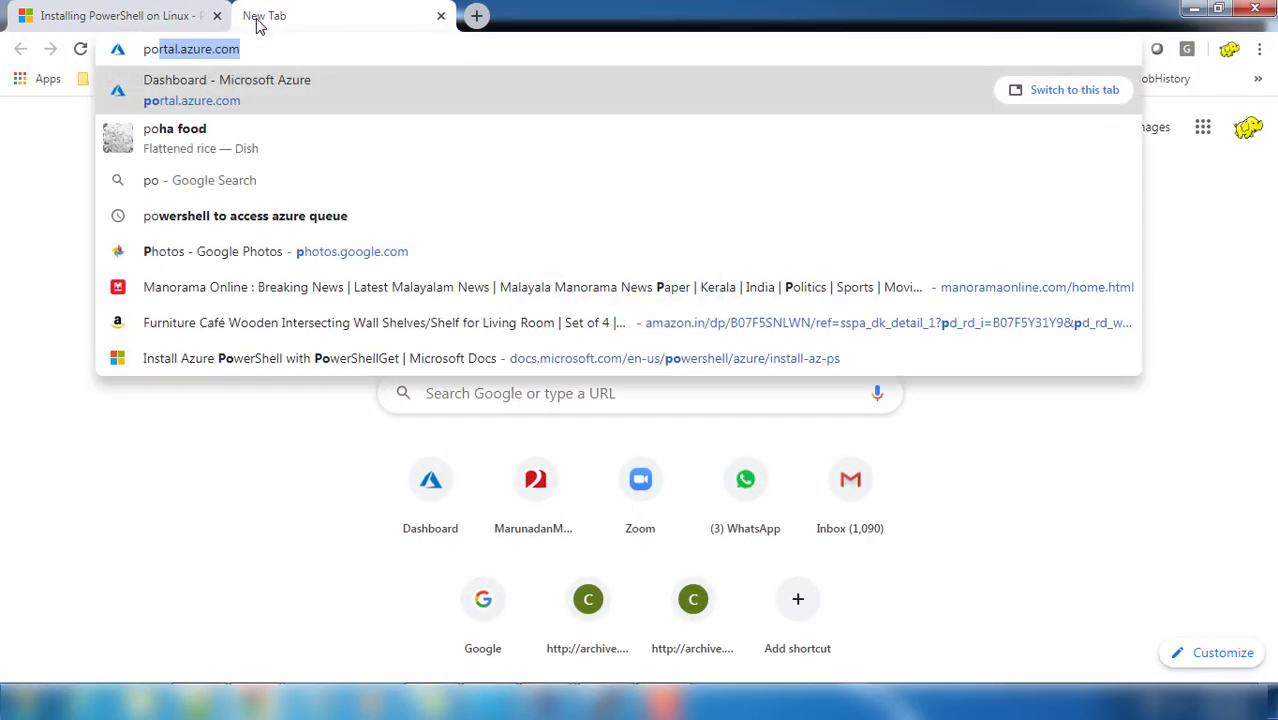
Step: Open portal.azure.com and show the Resource groups list from the favourites menu
{"action": "left_click", "coordinate": [227, 90]}
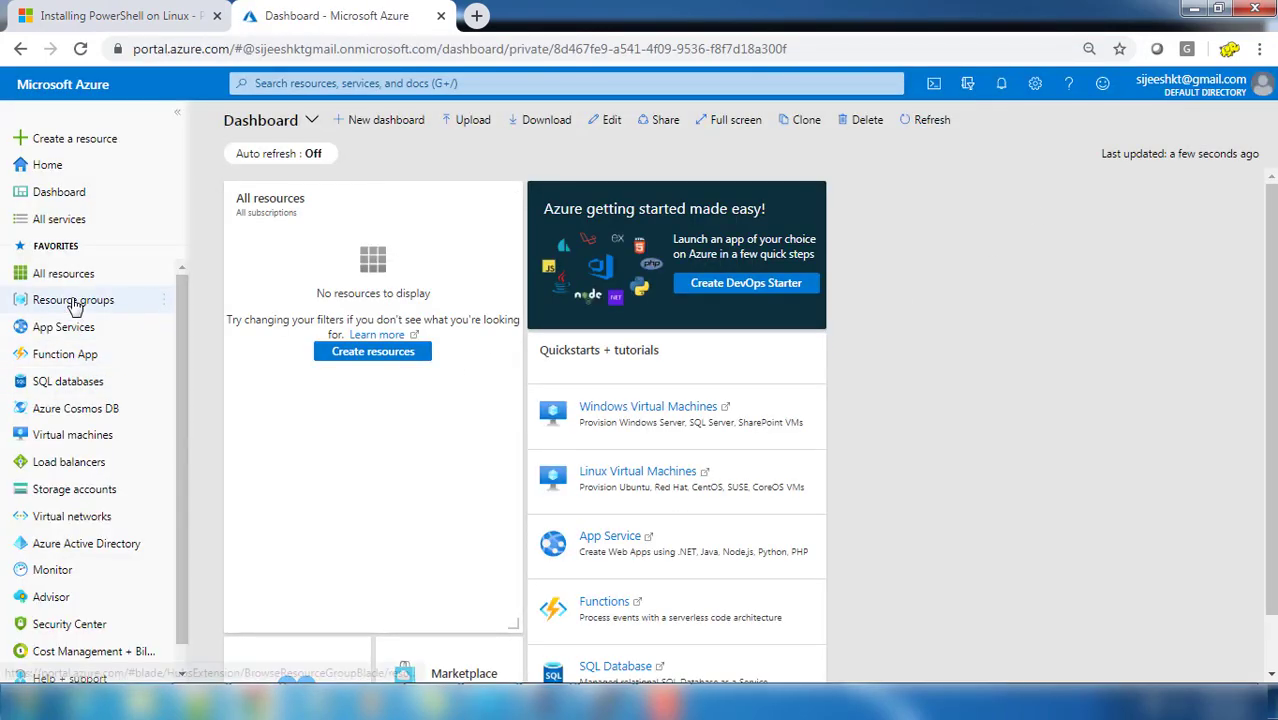
{"action": "left_click", "coordinate": [73, 299]}
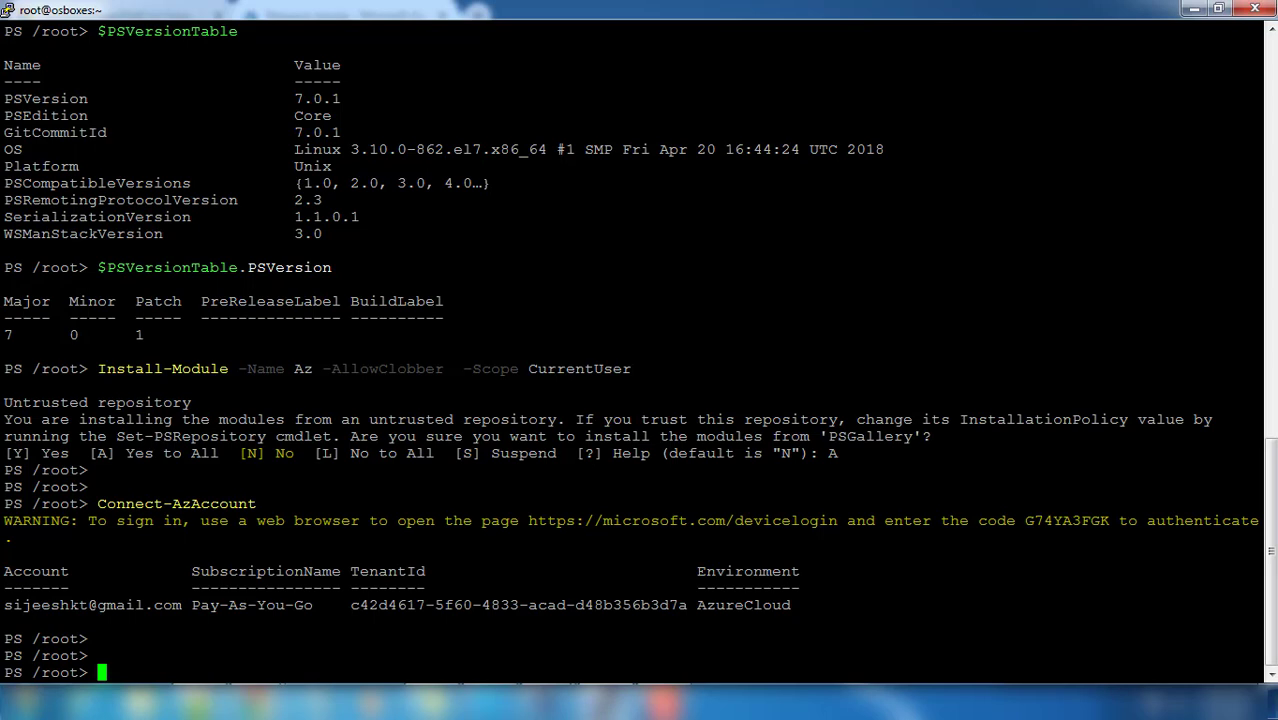
Step: Run New-AzResourceGroup -Name "mytestrg01" -Location "southindia" to create the group
{"action": "type", "text": "new-"}
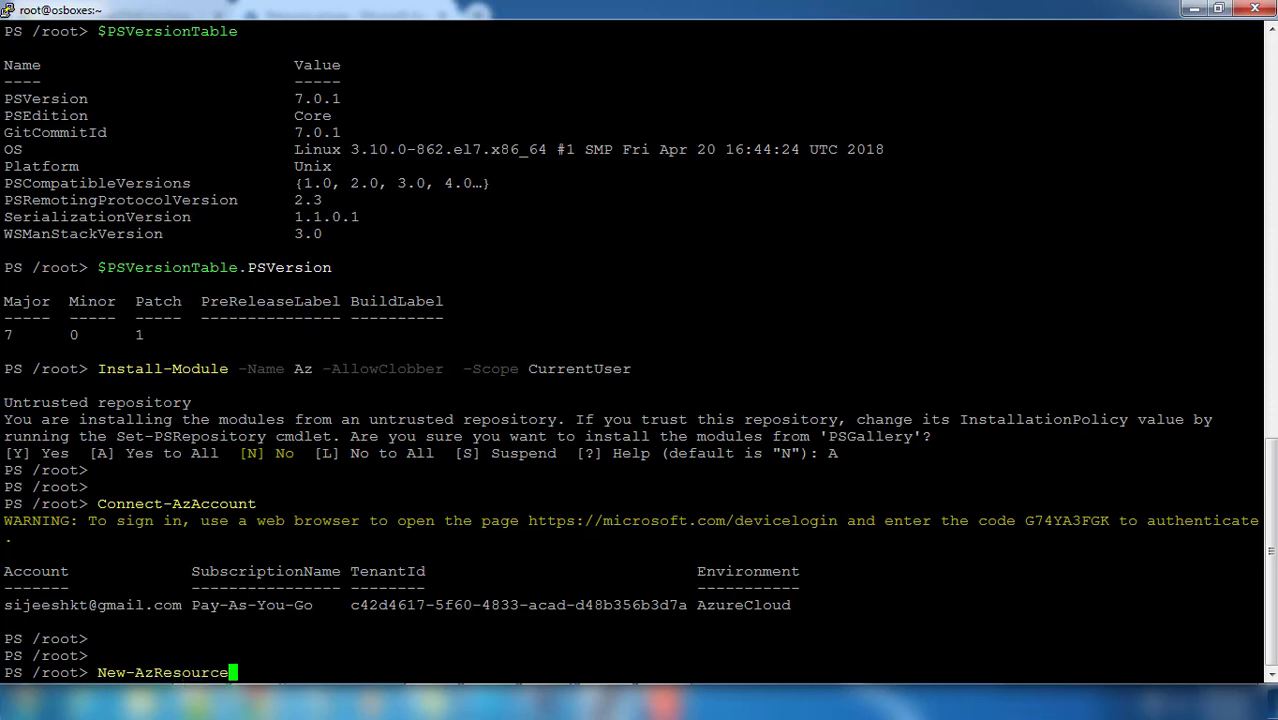
{"action": "type", "text": "Group"}
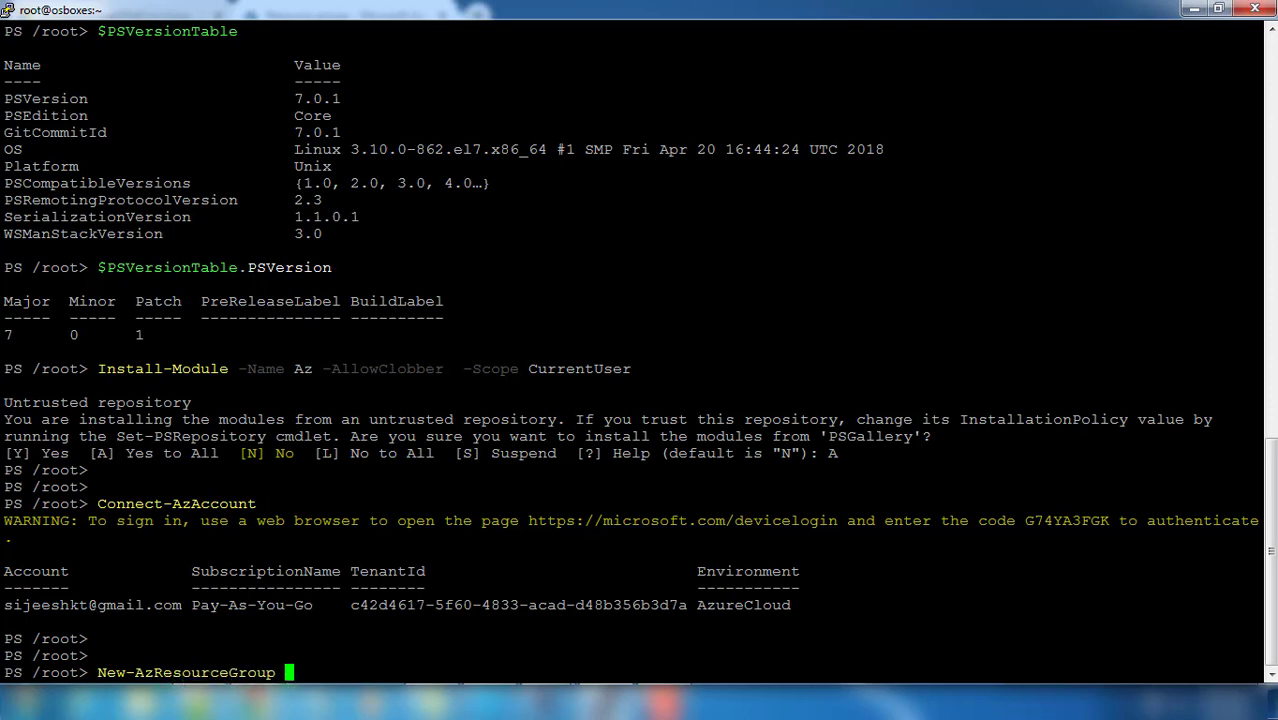
{"action": "type", "text": "-Name"}
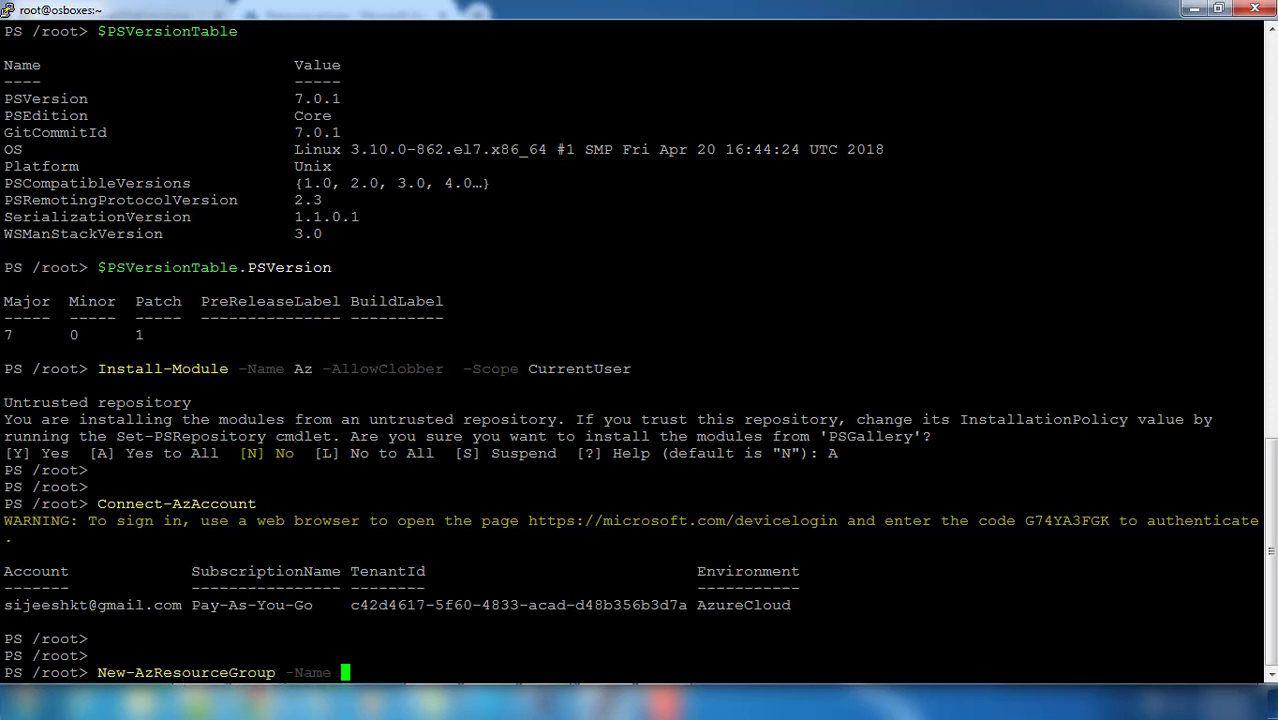
{"action": "type", "text": "\"my"}
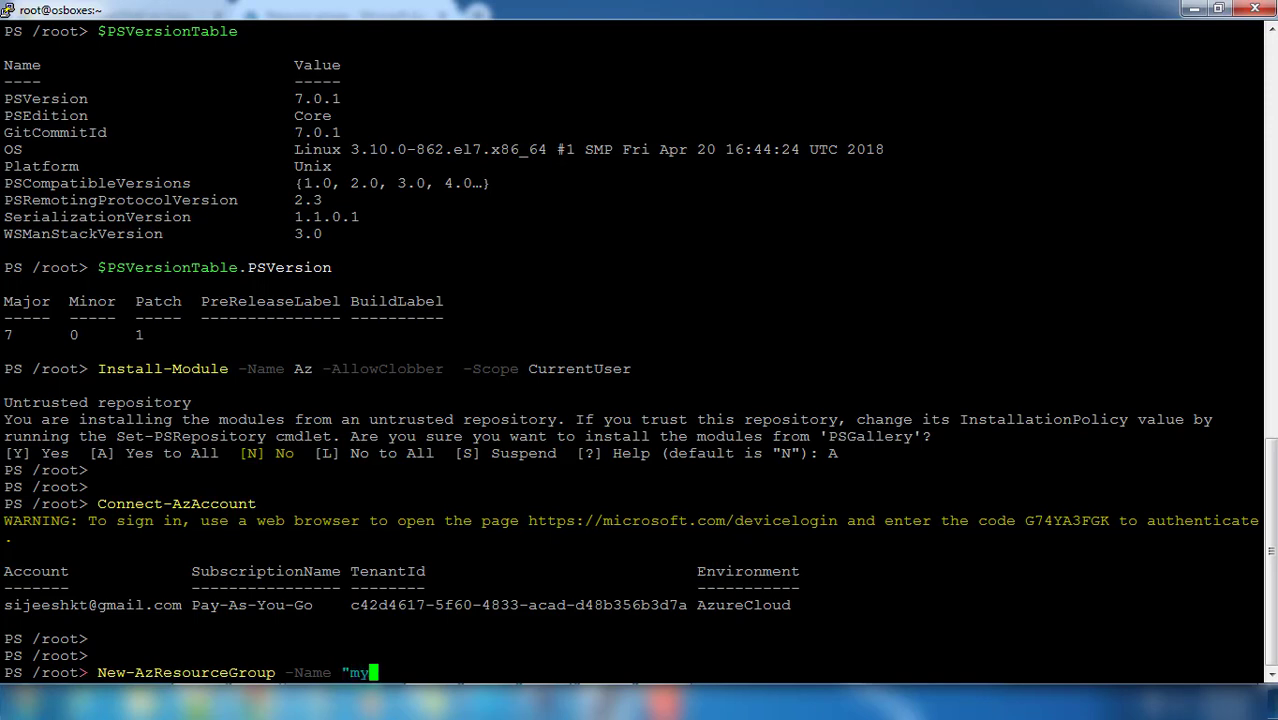
{"action": "type", "text": "testr"}
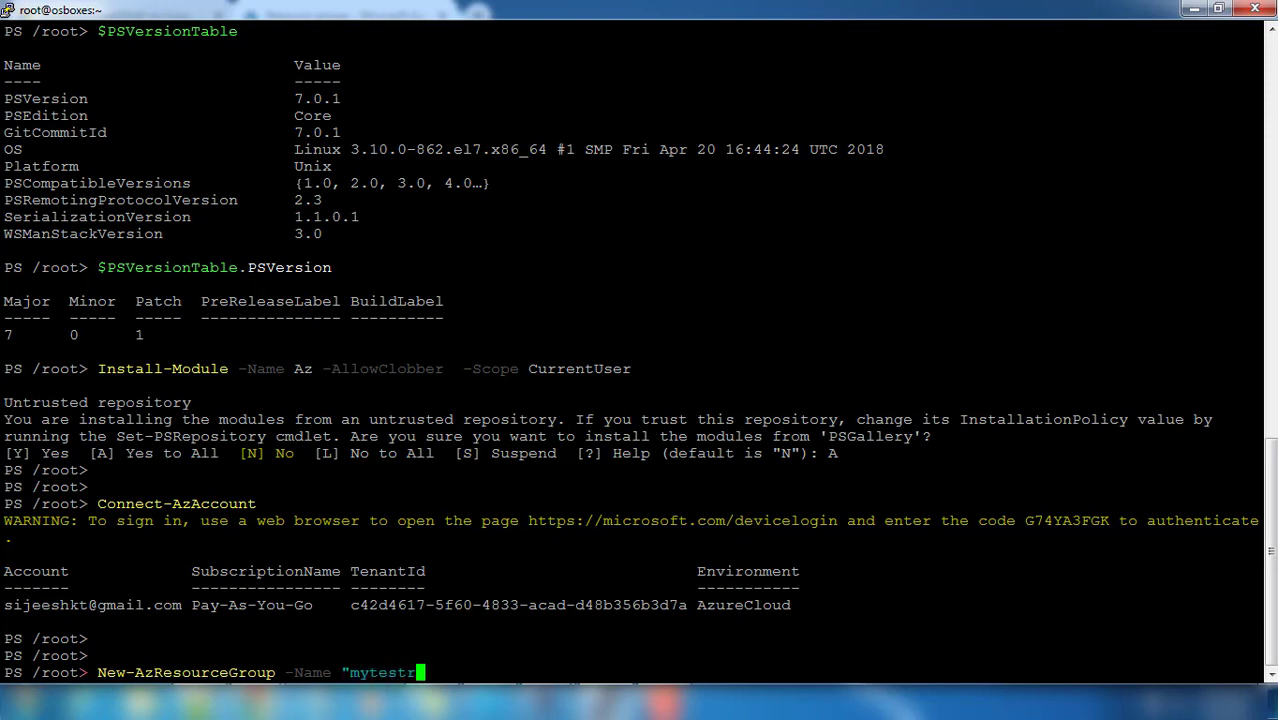
{"action": "type", "text": "g01\""}
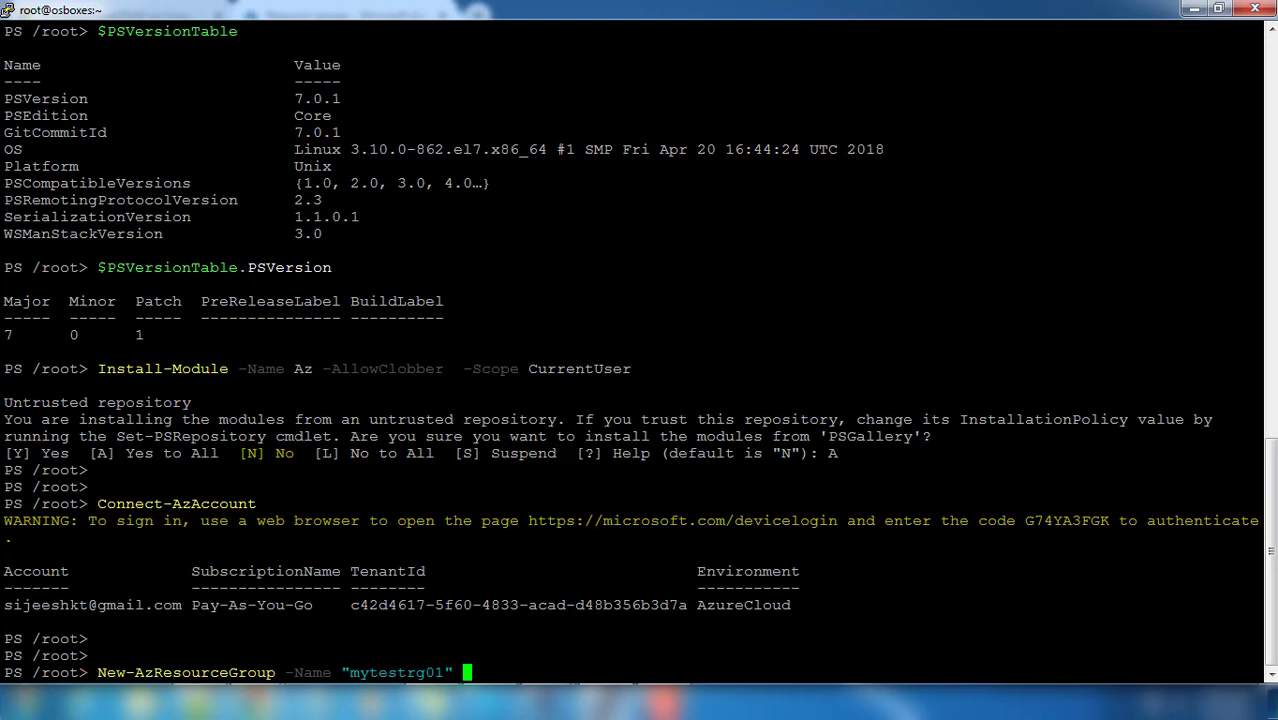
{"action": "type", "text": "-Location"}
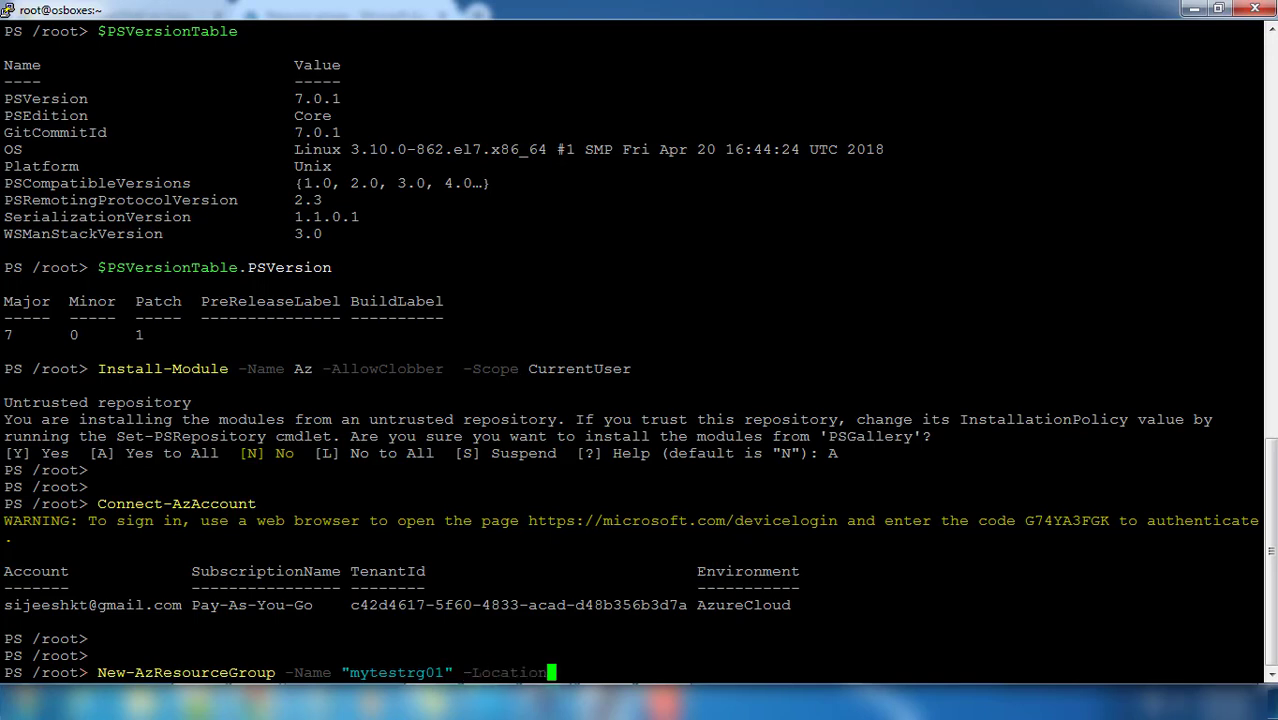
{"action": "type", "text": "\""}
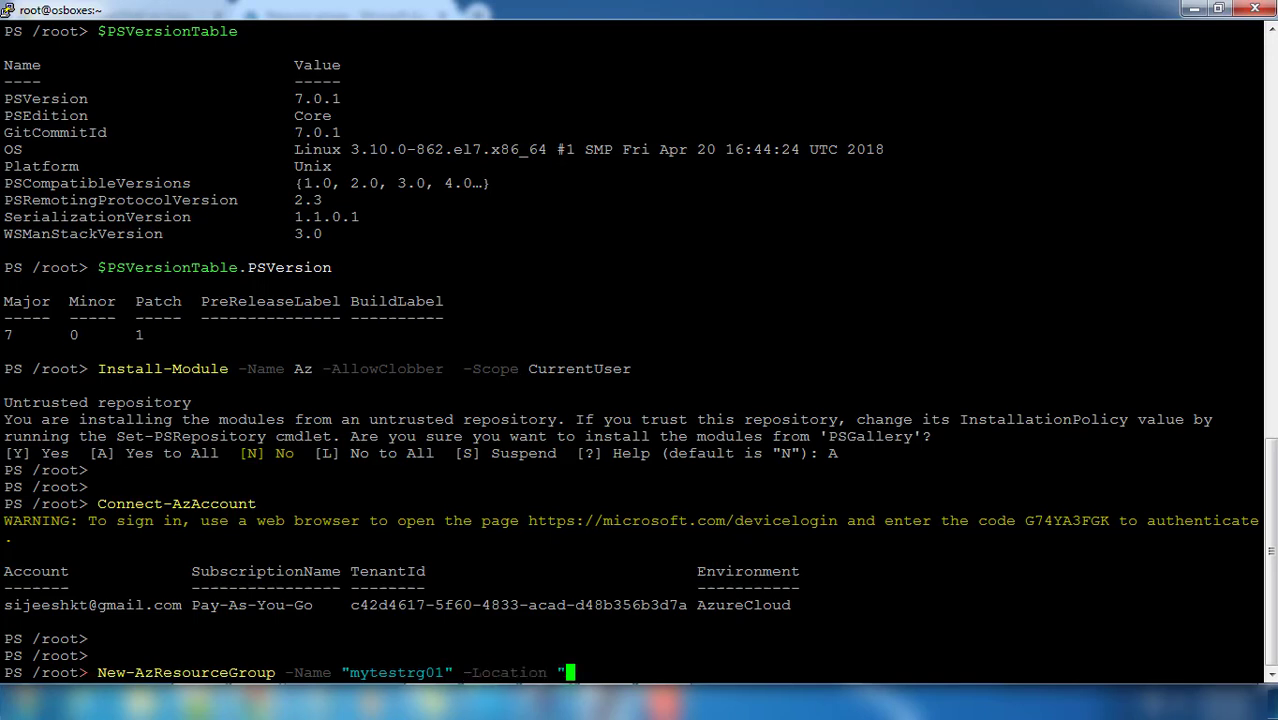
{"action": "type", "text": "south"}
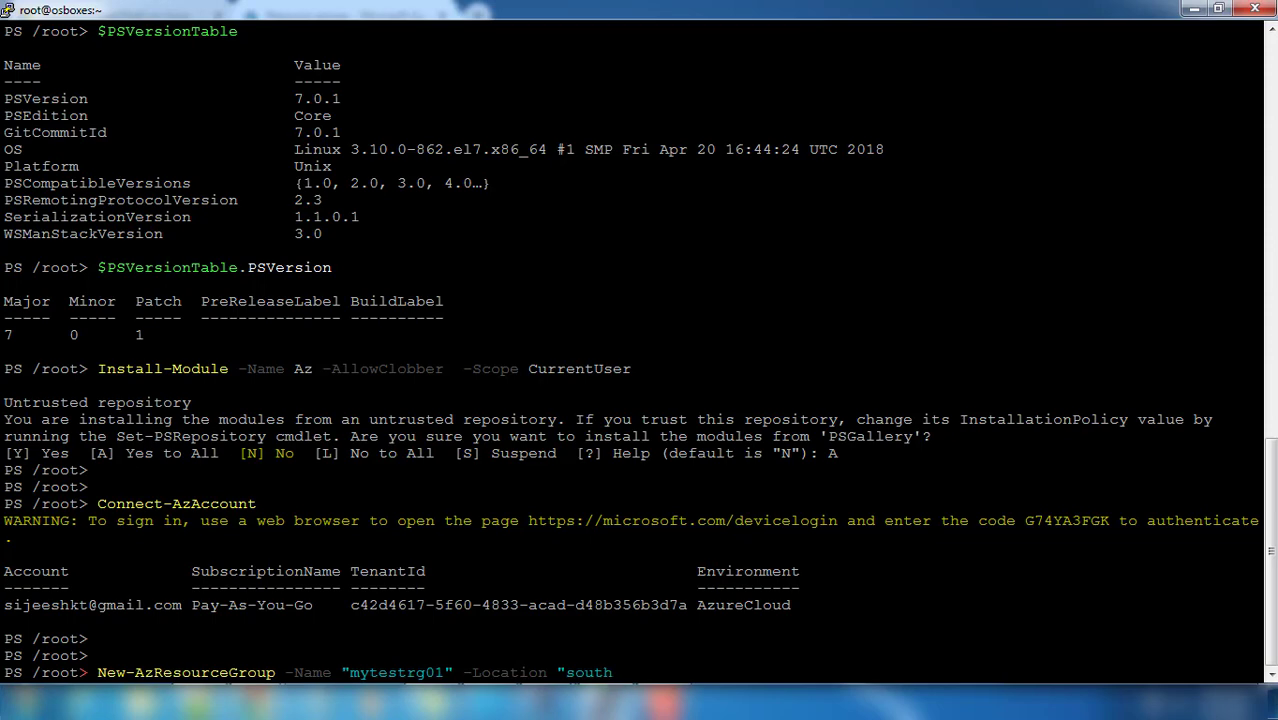
{"action": "type", "text": "india\""}
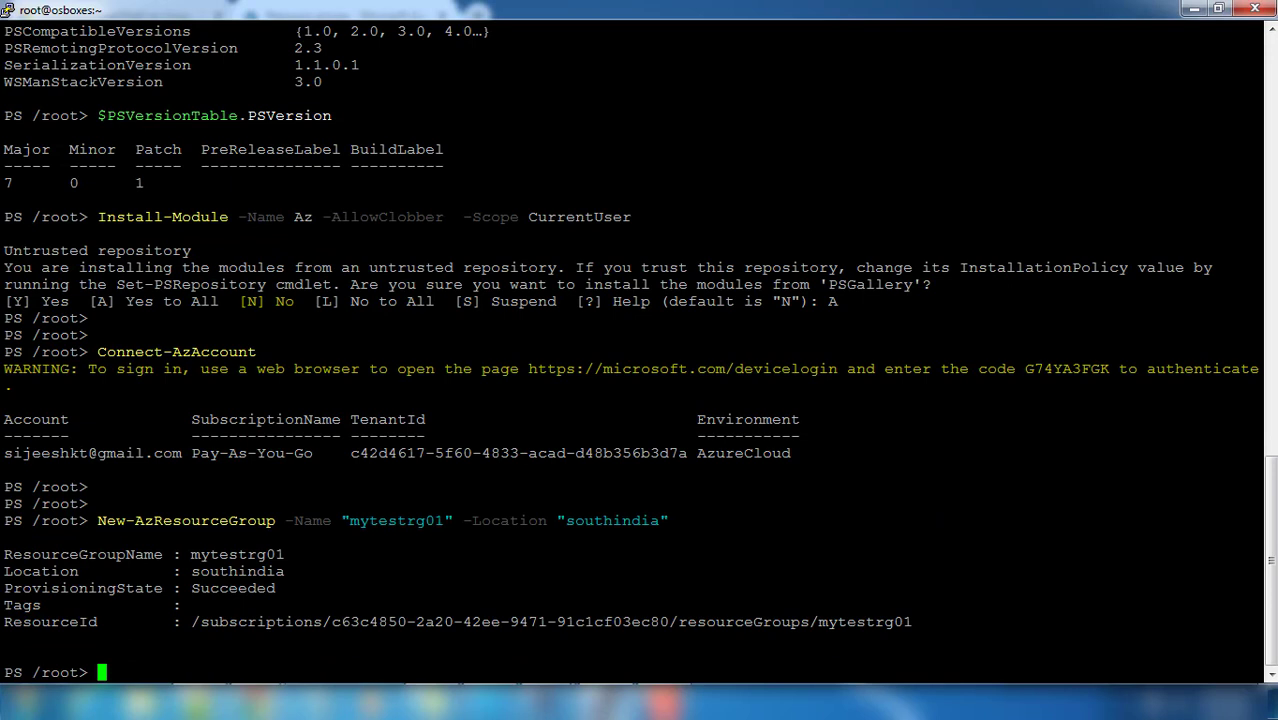
{"action": "double_click", "coordinate": [185, 520]}
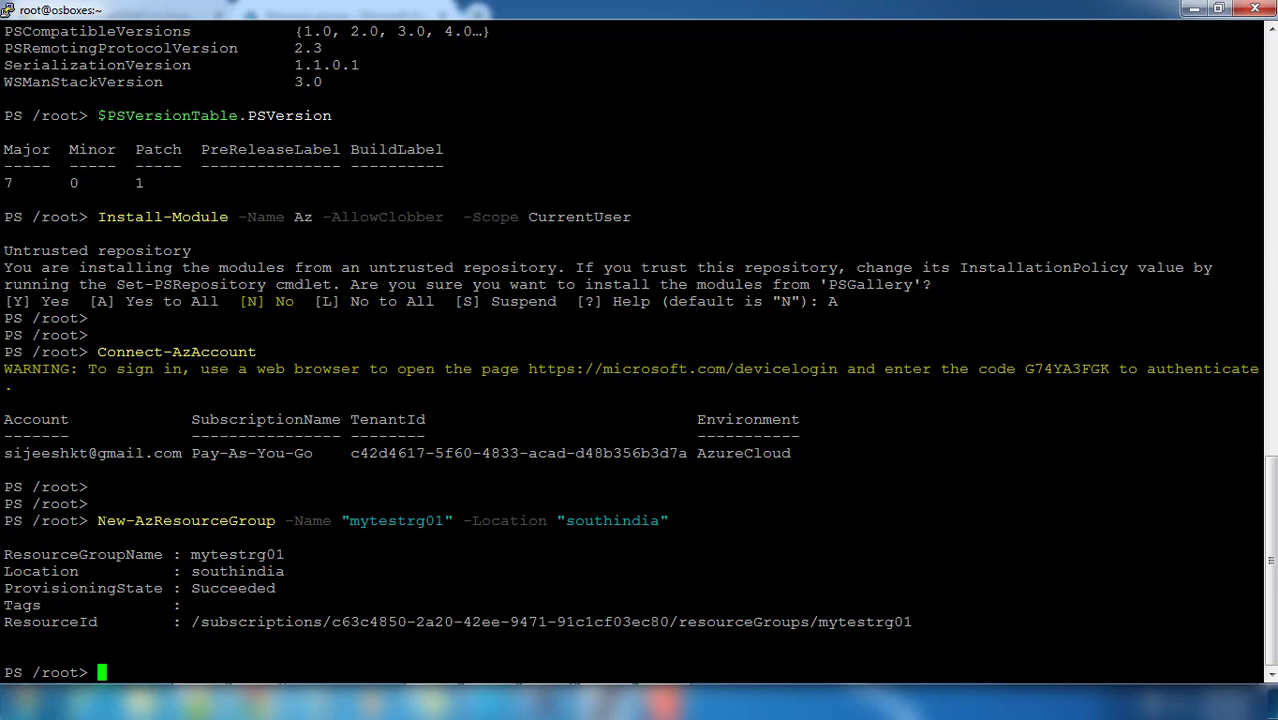
Step: Refresh the portal's Resource groups blade to show mytestrg01 in South India
{"action": "double_click", "coordinate": [185, 520]}
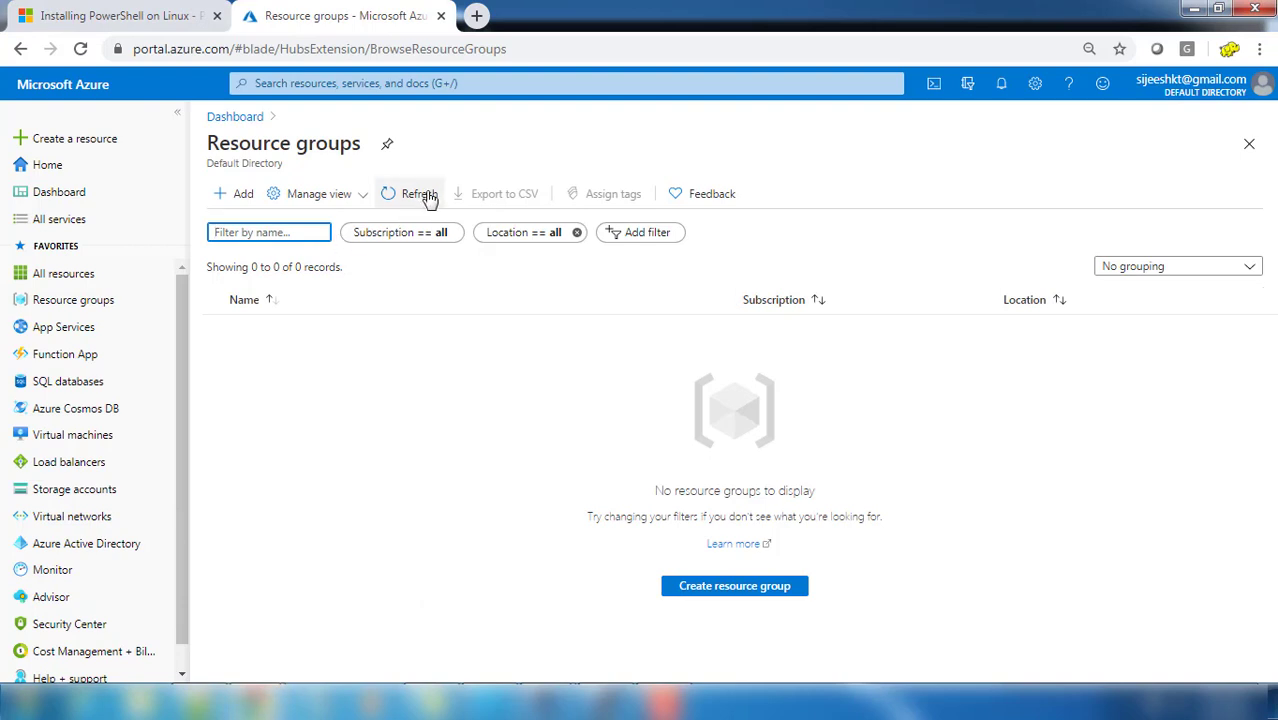
{"action": "left_click", "coordinate": [418, 193]}
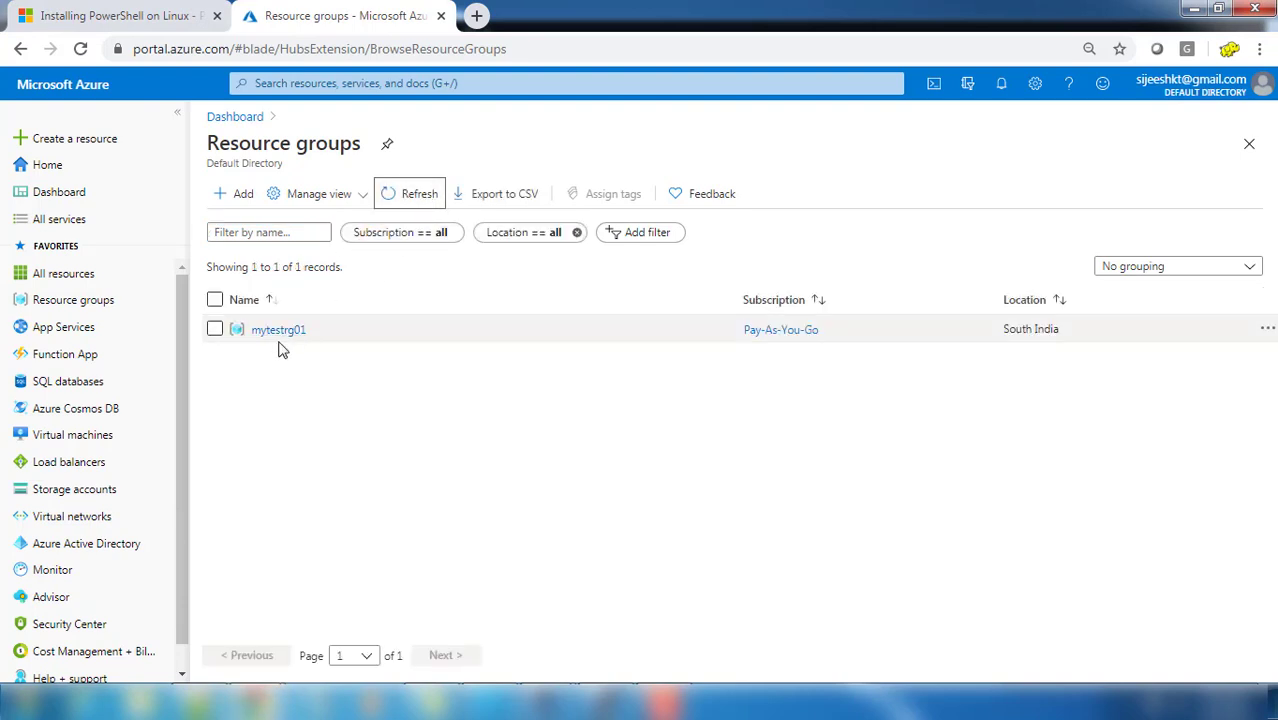